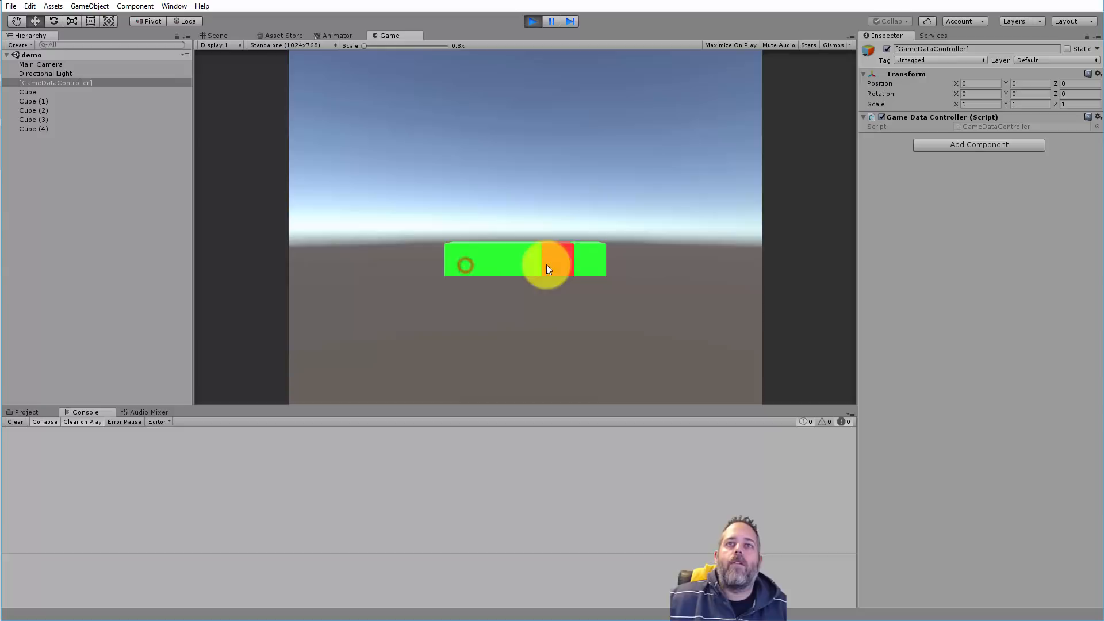
# Play the game, turn the middle and last cubes red, then restart to confirm they stay red.
pyautogui.click(533, 21)
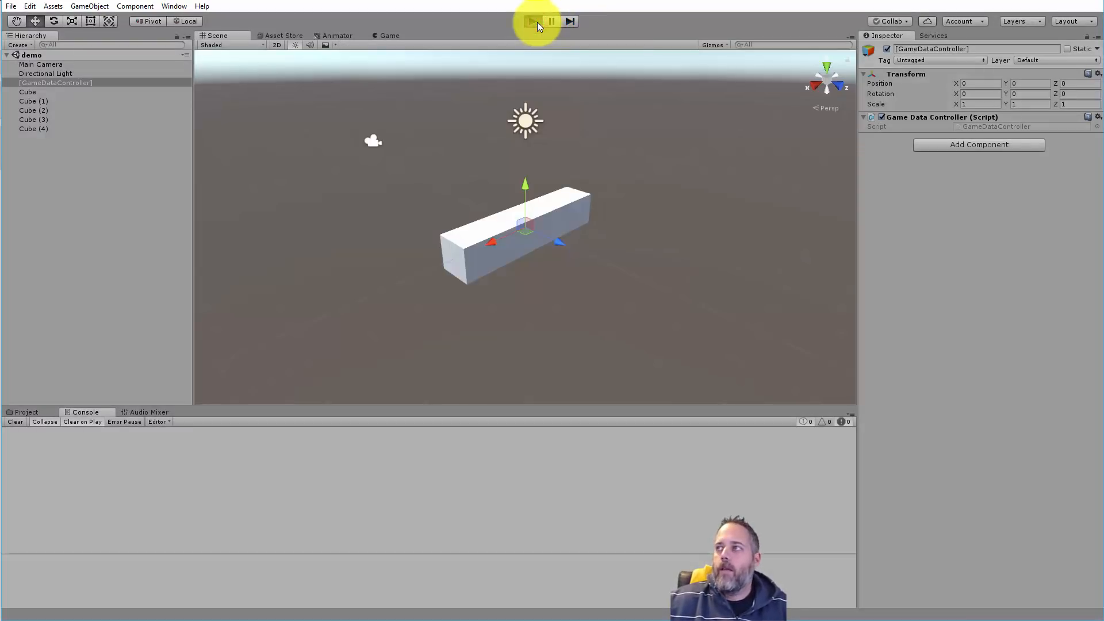
pyautogui.click(533, 21)
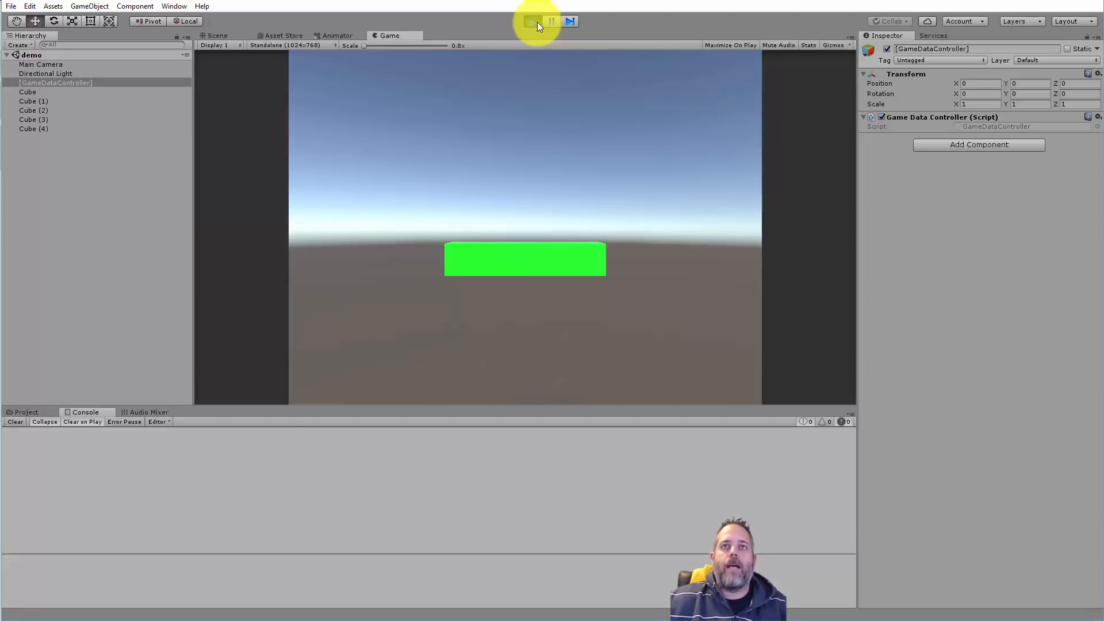
pyautogui.click(532, 21)
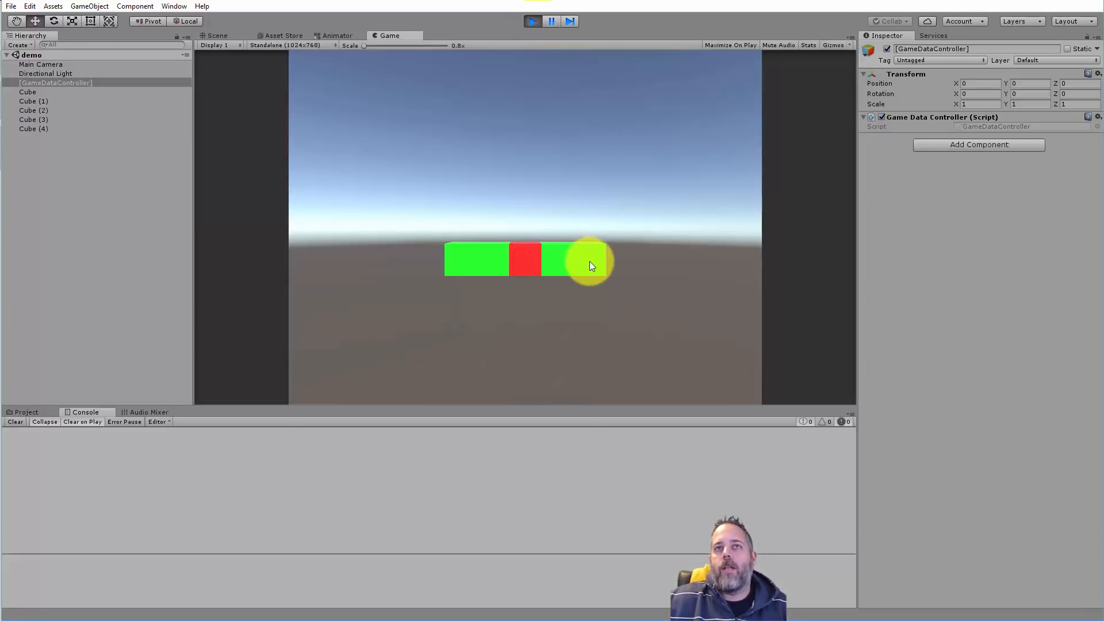
pyautogui.click(532, 22)
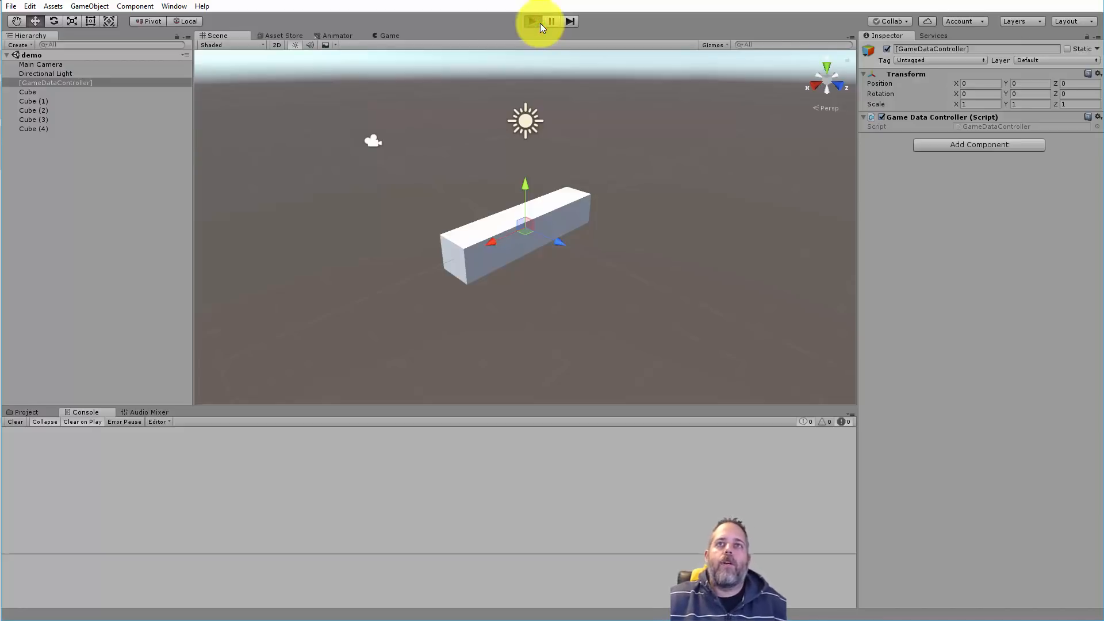
pyautogui.click(533, 20)
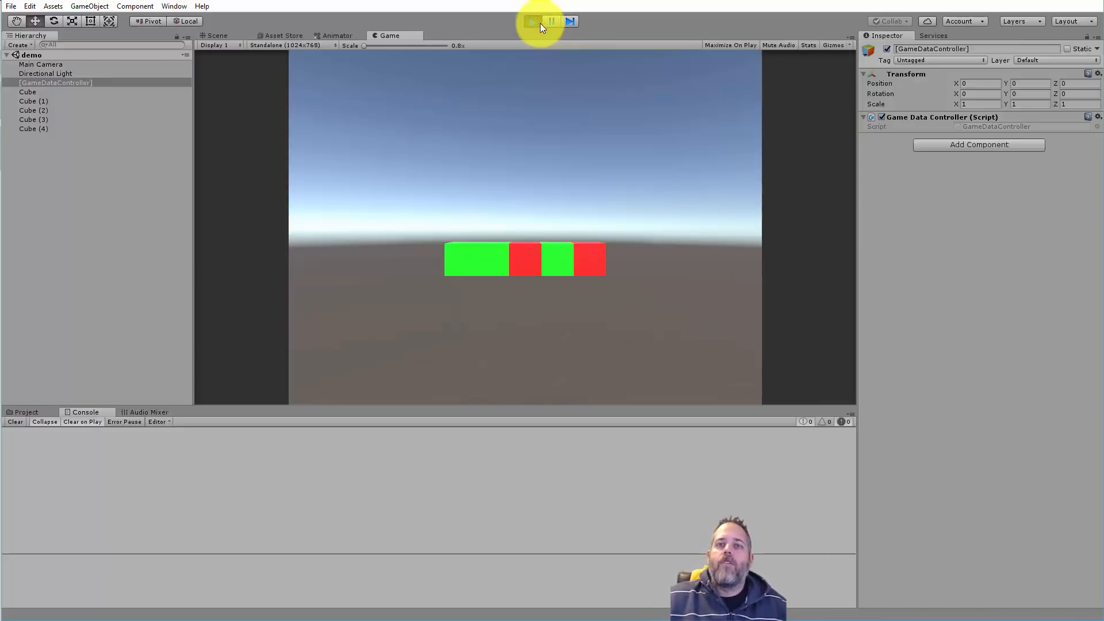
pyautogui.click(533, 20)
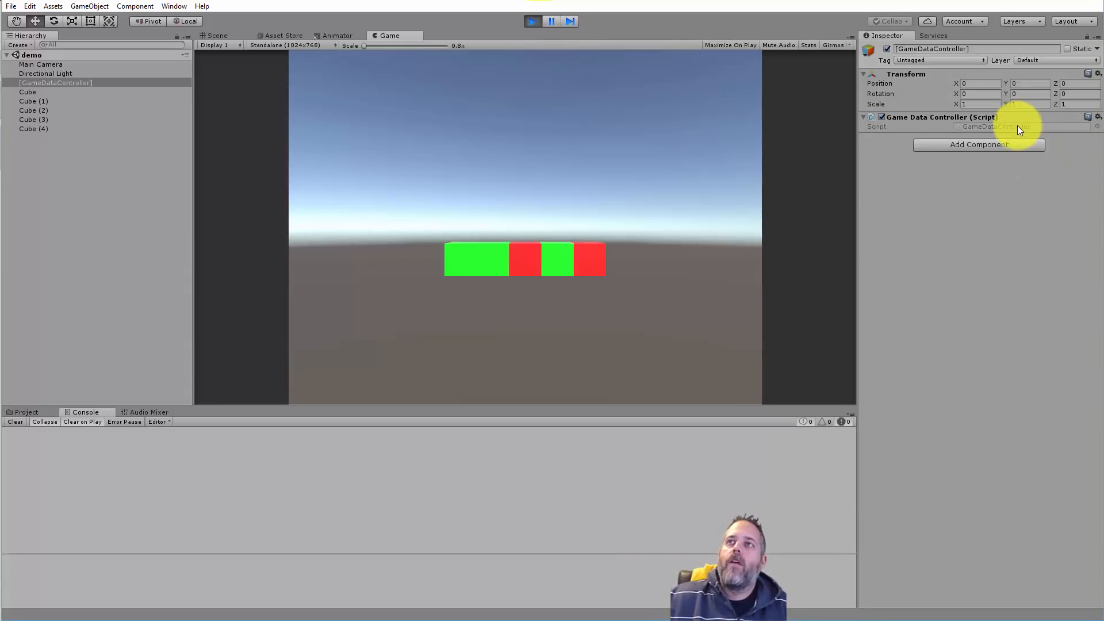
pyautogui.moveTo(278, 182)
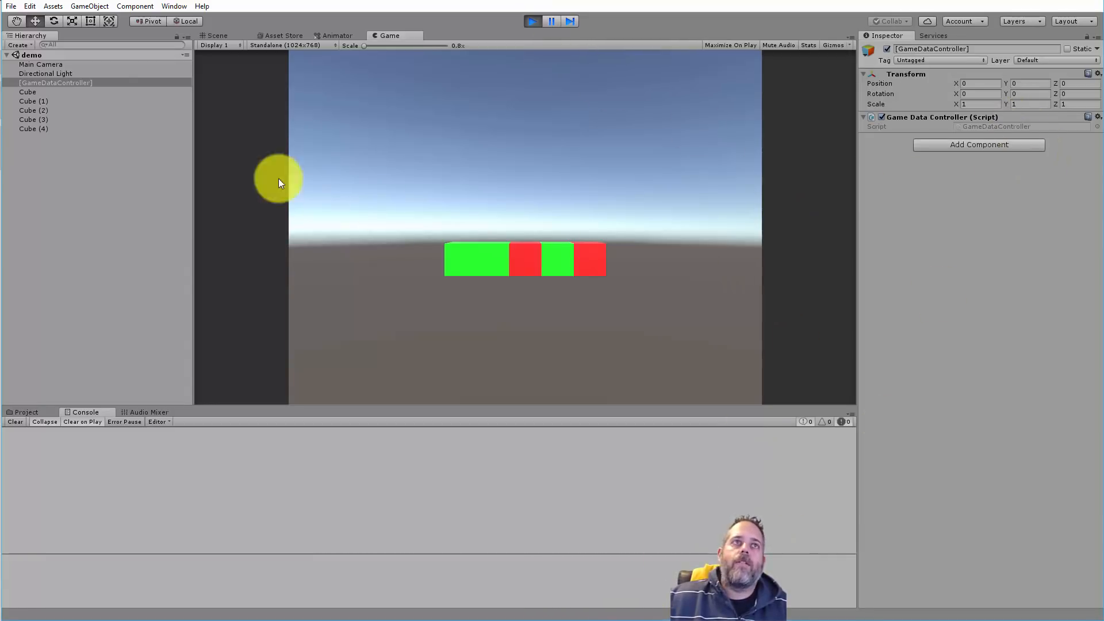
pyautogui.moveTo(104, 79)
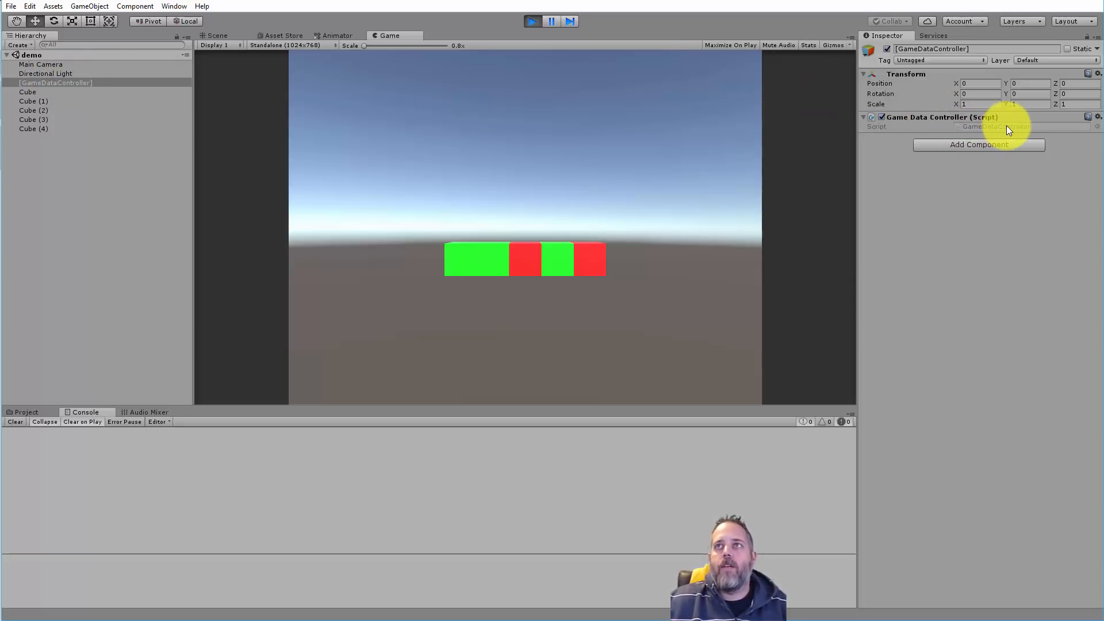
# Select Cube in the Hierarchy and open its Magic Cube script.
pyautogui.click(28, 92)
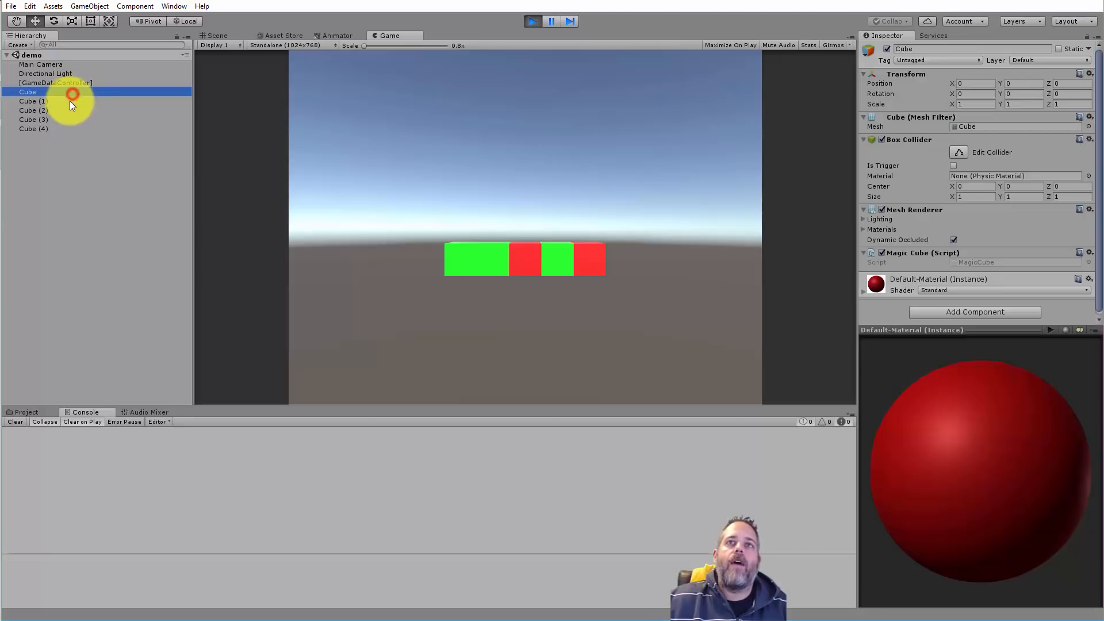
pyautogui.click(34, 128)
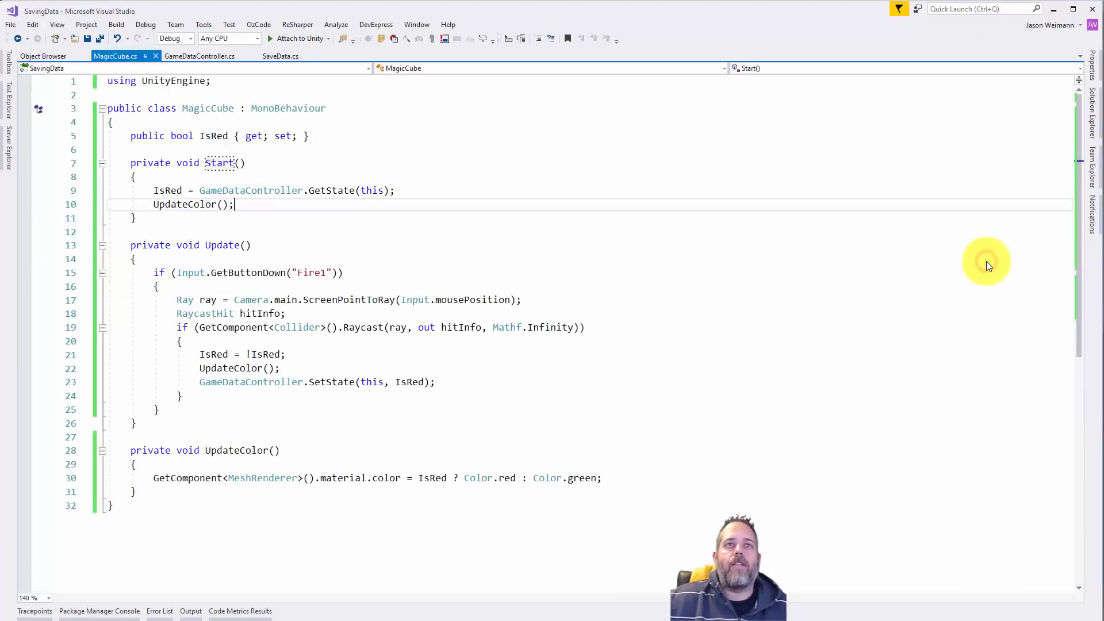
pyautogui.moveTo(266, 275)
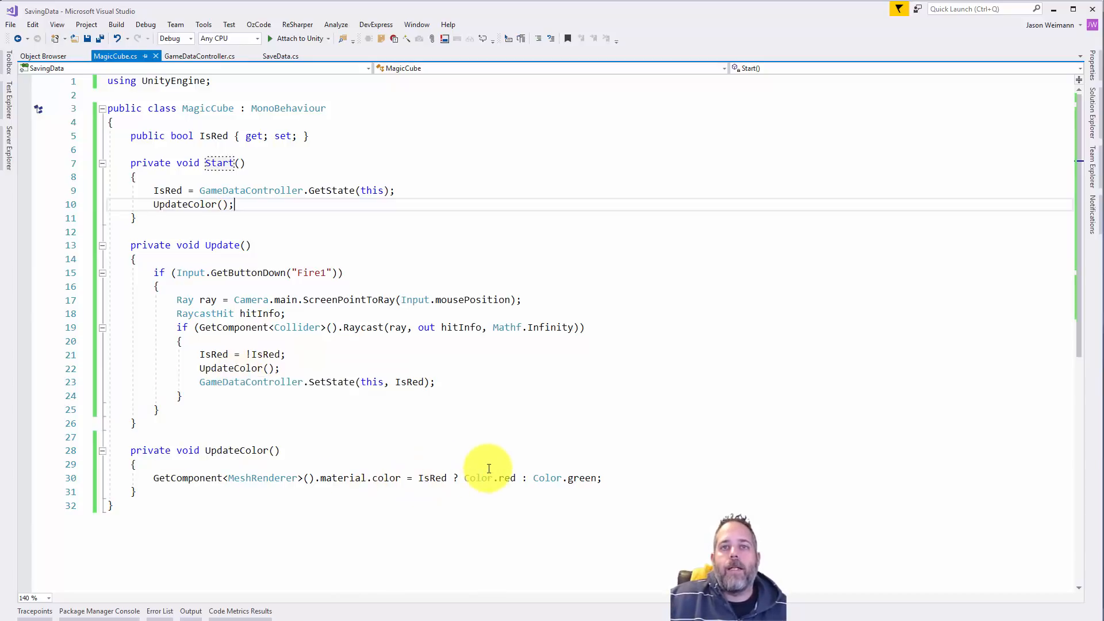
pyautogui.moveTo(298, 393)
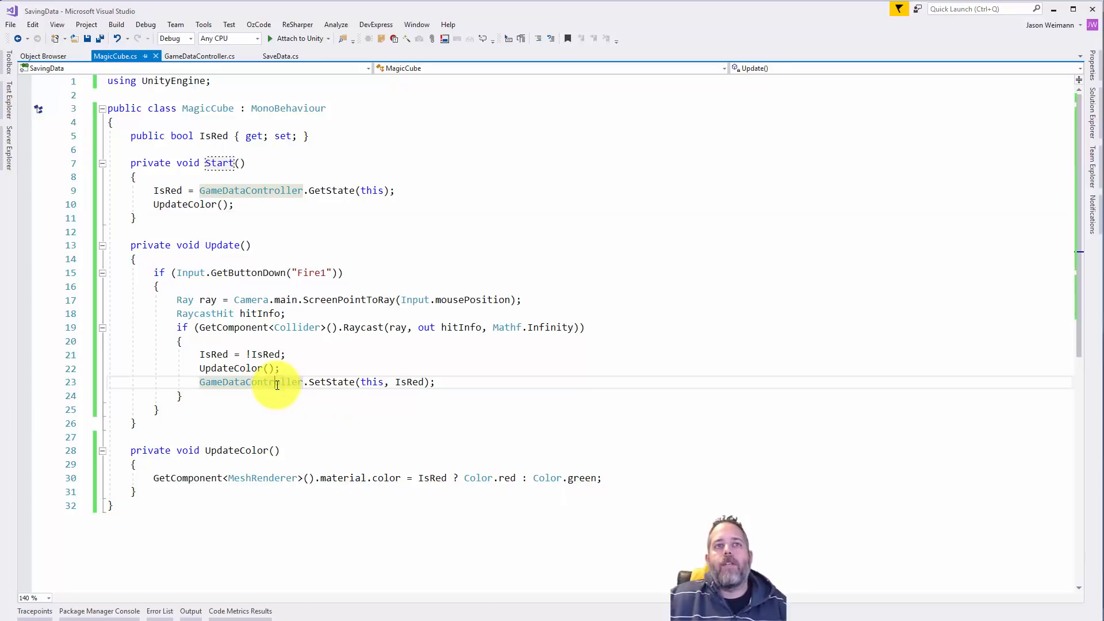
pyautogui.moveTo(275, 382)
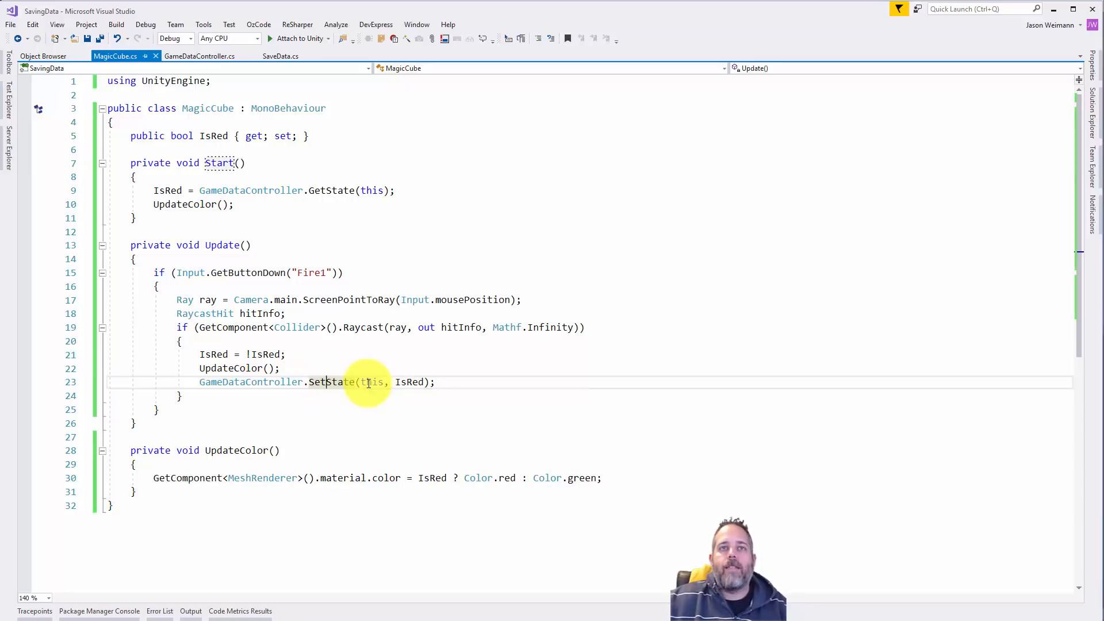
pyautogui.moveTo(411, 382)
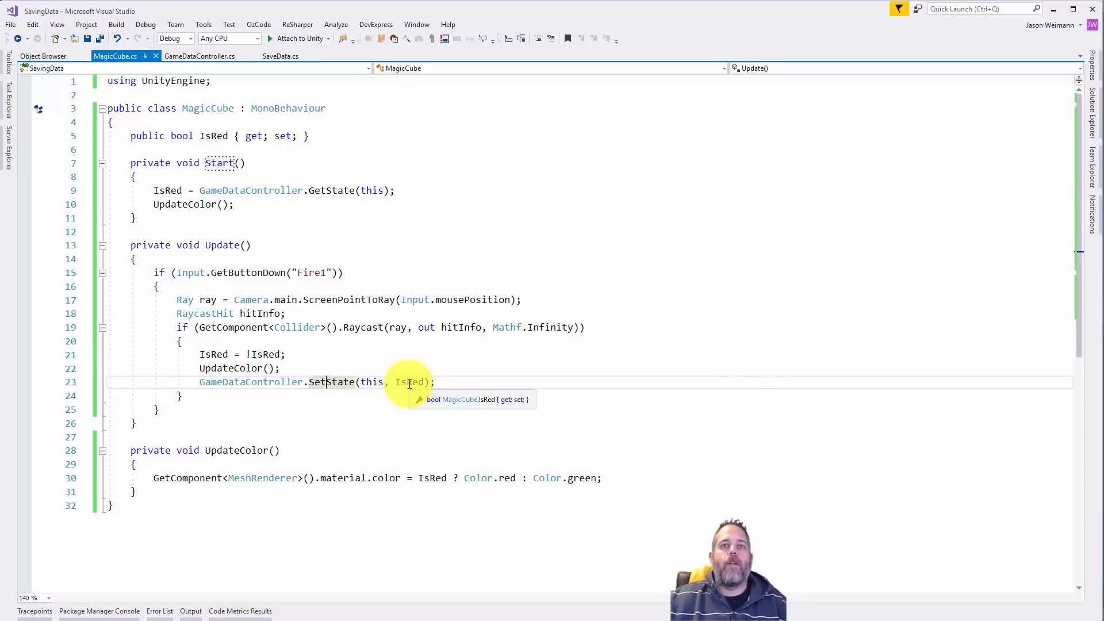
pyautogui.moveTo(220, 163)
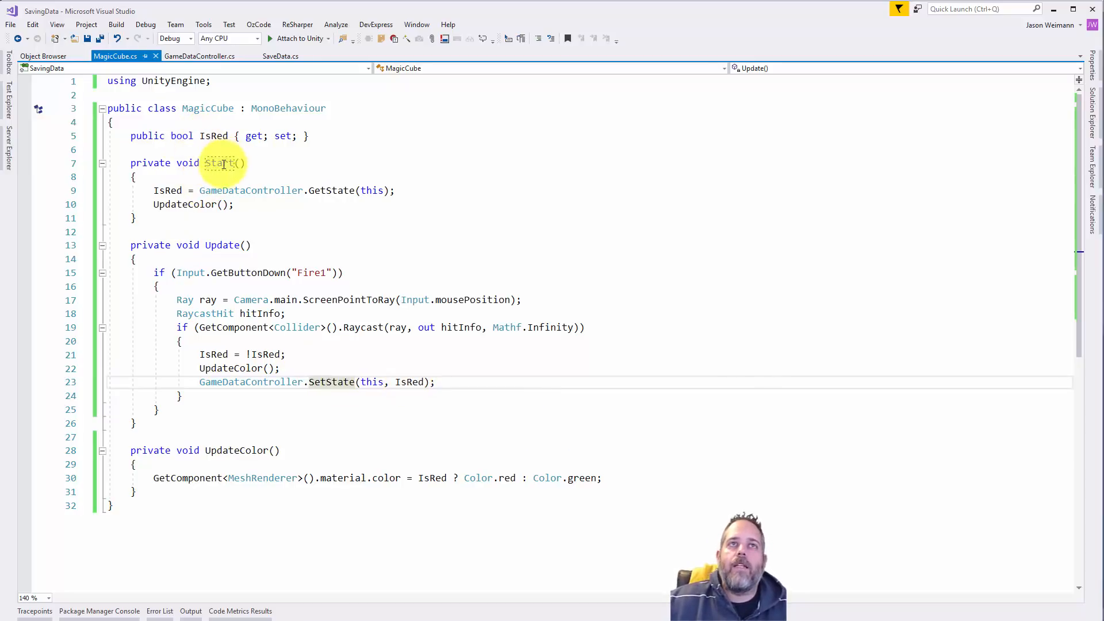
pyautogui.moveTo(168, 191)
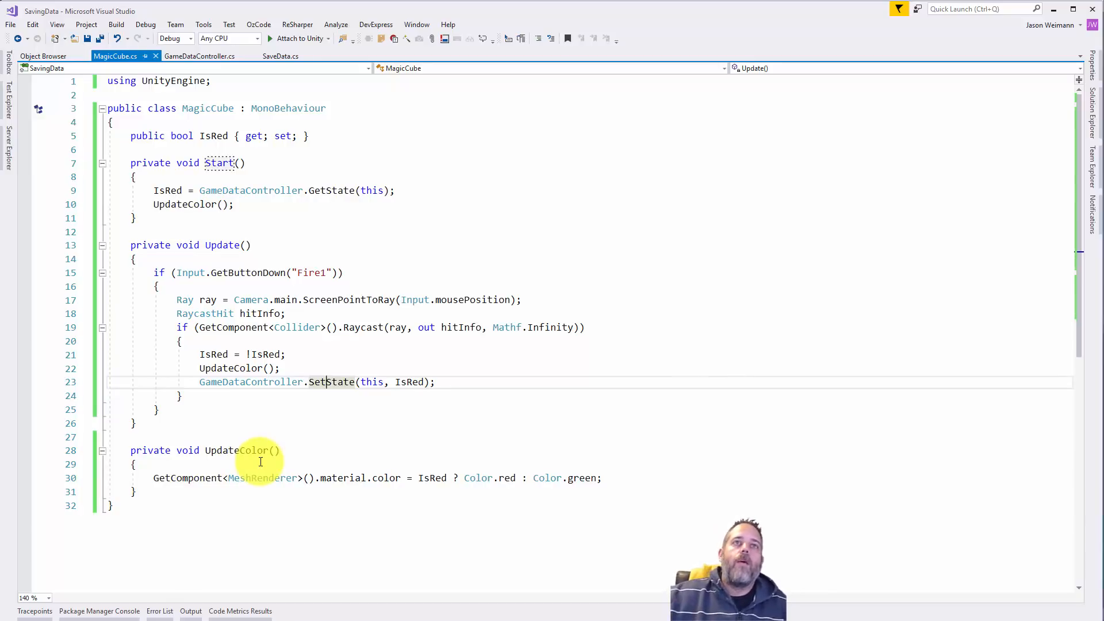
pyautogui.moveTo(385, 487)
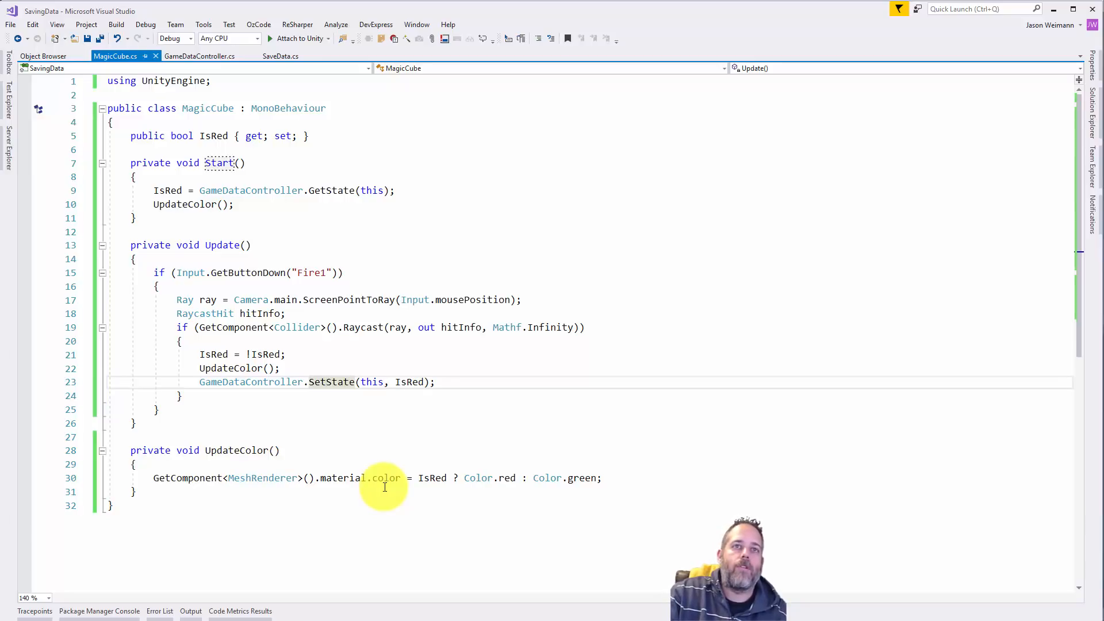
# Go to the SetState definition in GameDataController.cs and scroll to the top.
pyautogui.click(199, 56)
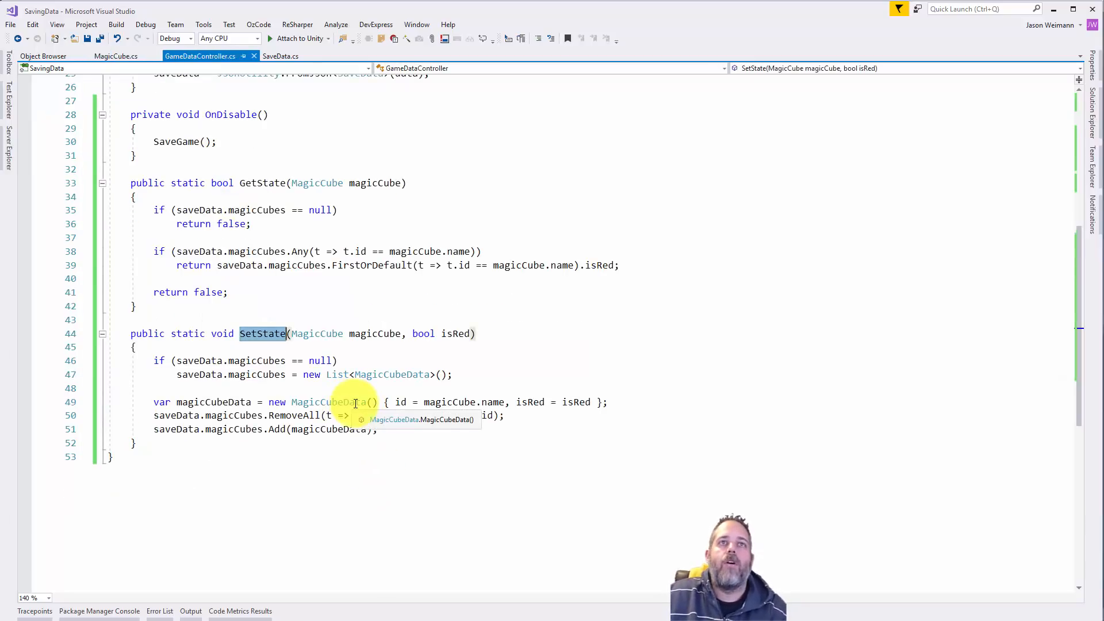
pyautogui.scroll(3)
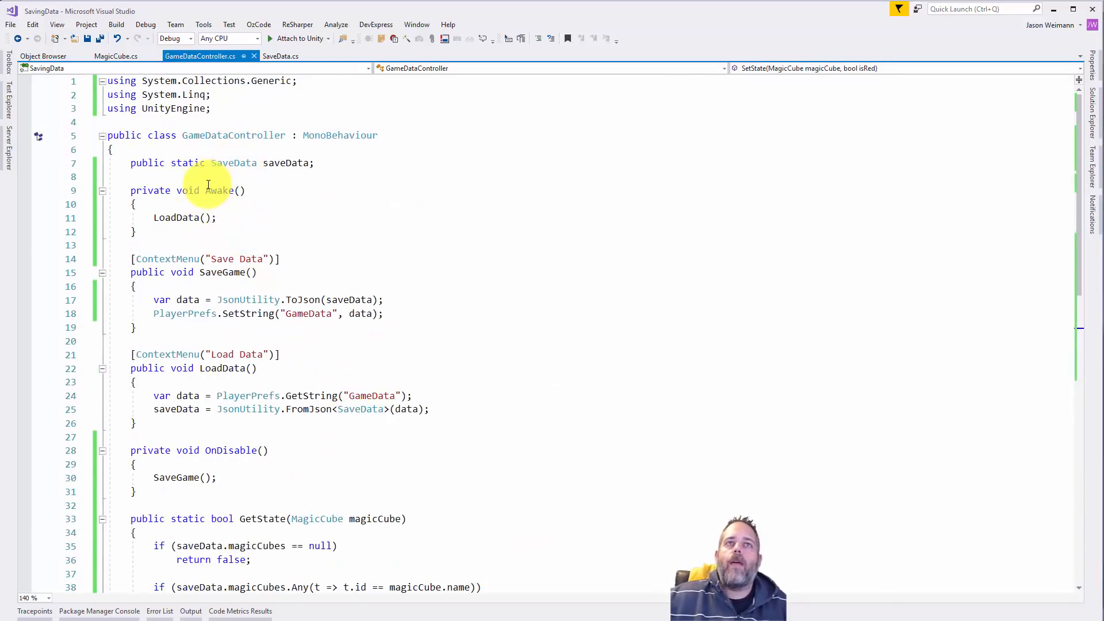
pyautogui.click(195, 217)
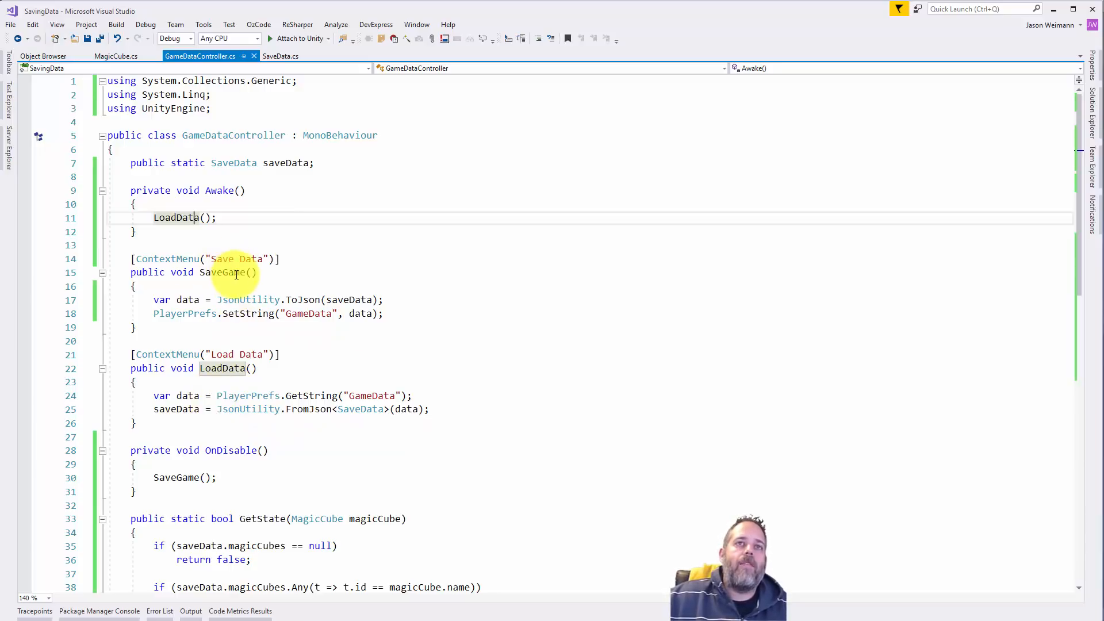
pyautogui.moveTo(342, 299)
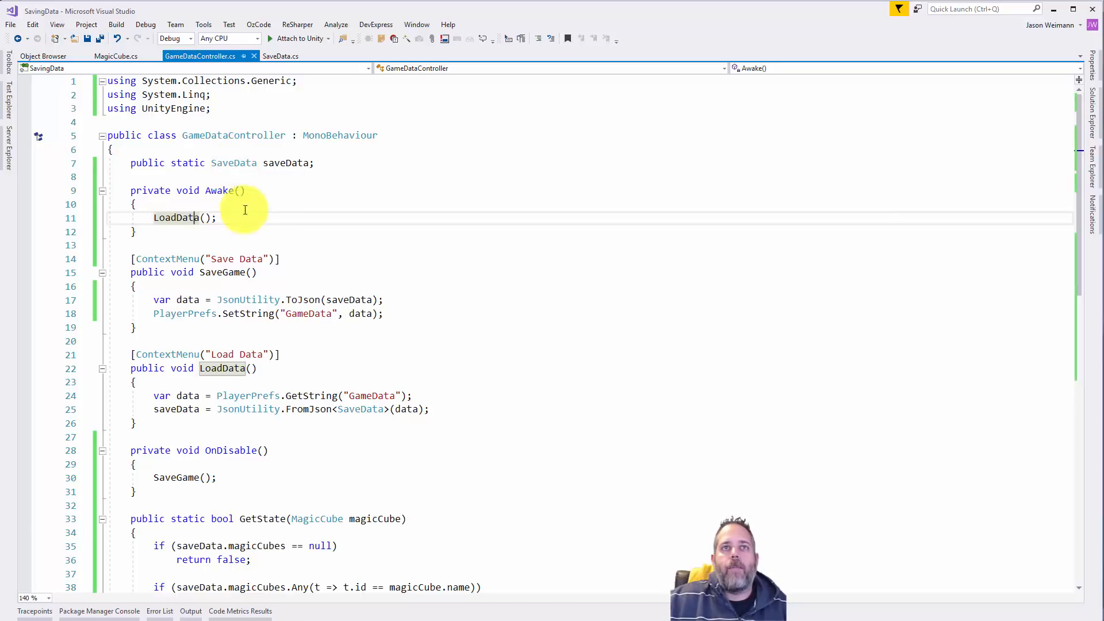
pyautogui.moveTo(175, 321)
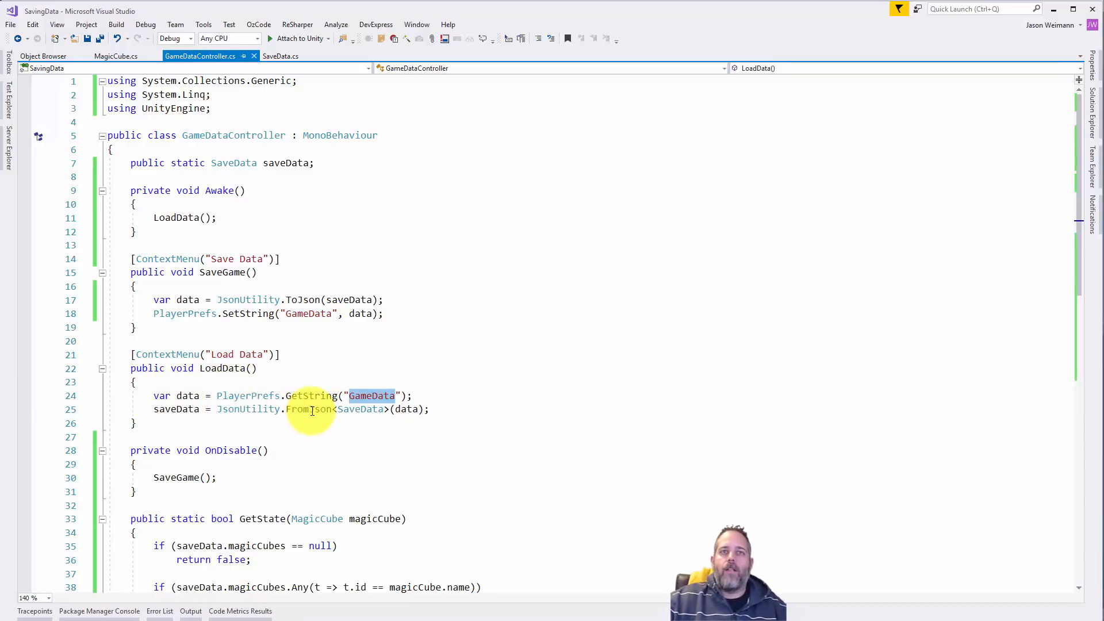
pyautogui.moveTo(377, 426)
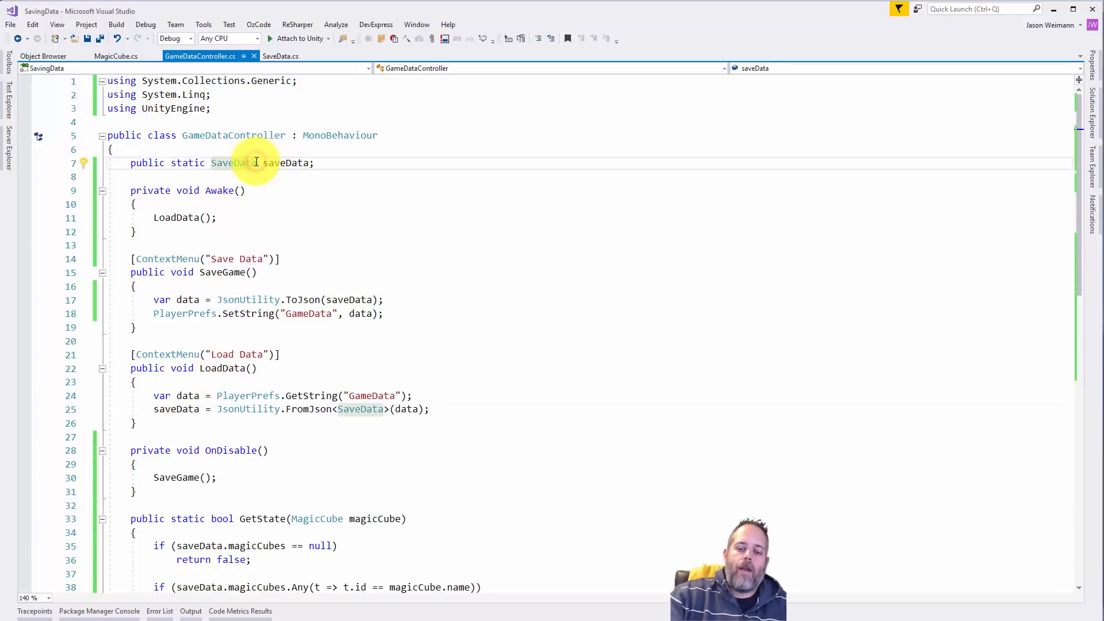
pyautogui.click(280, 56)
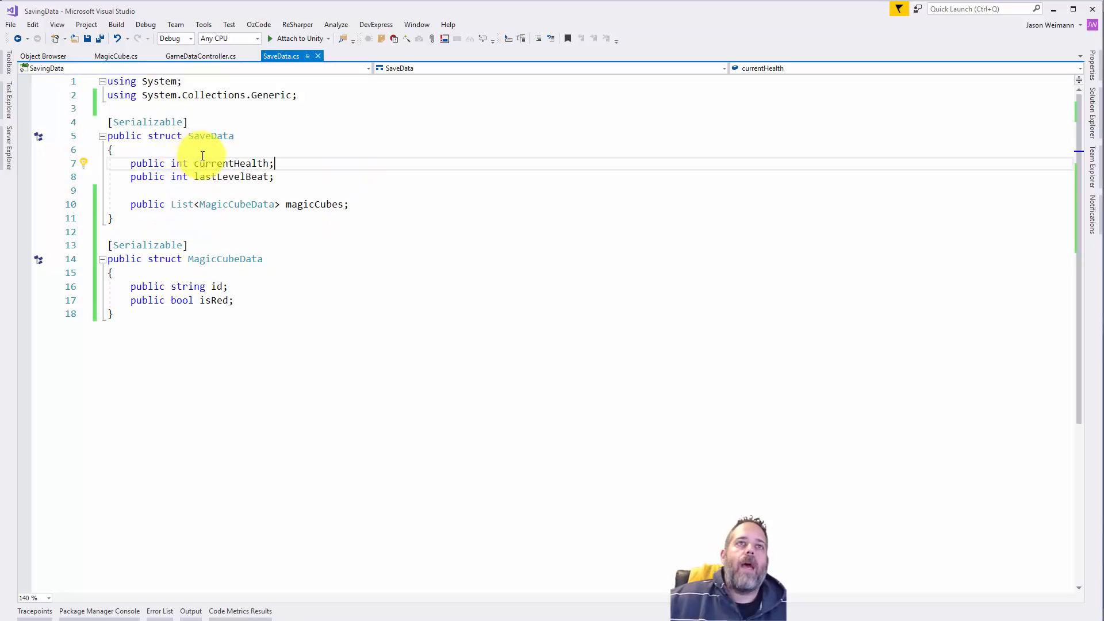
pyautogui.moveTo(178, 163)
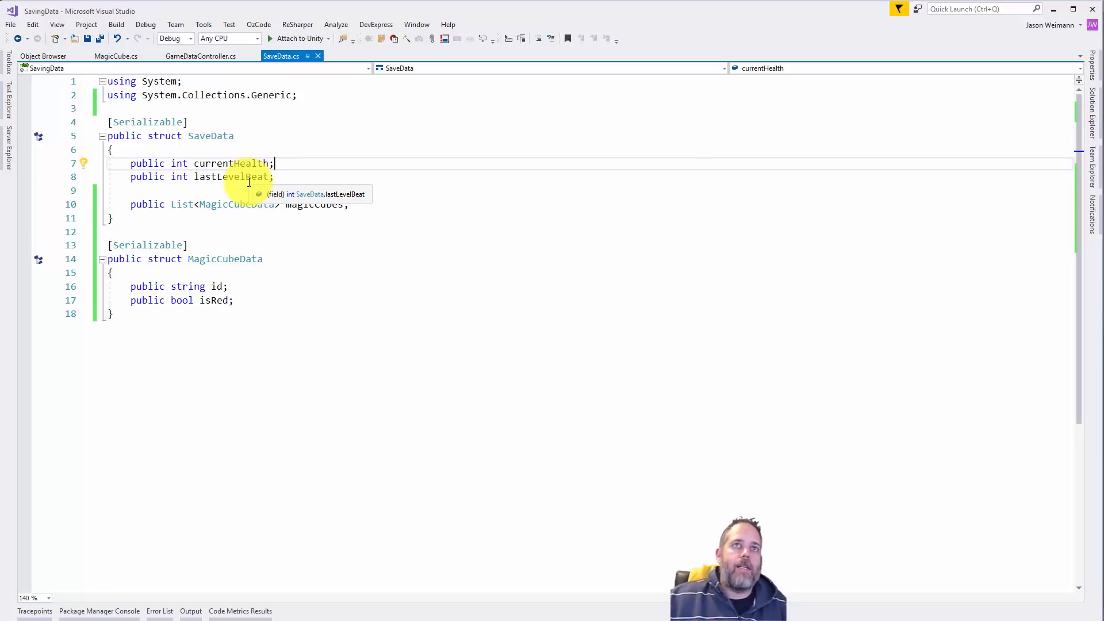
pyautogui.moveTo(179, 163)
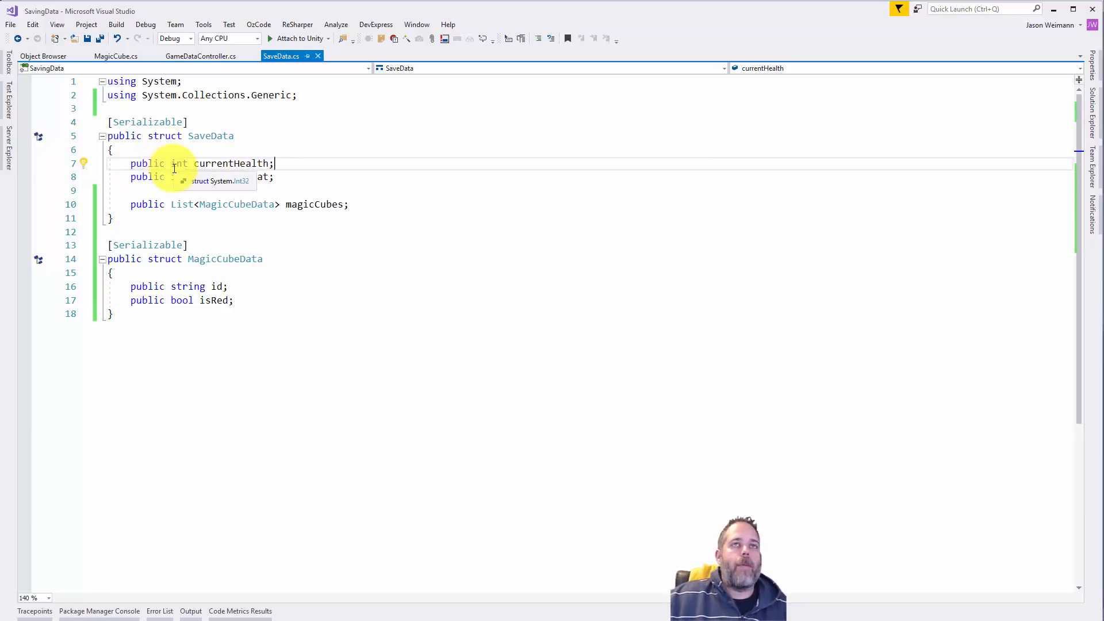
# Type 'lastLevelBeat;' as a new SaveData field below currentHealth.
pyautogui.write('lastLevelBeat;')
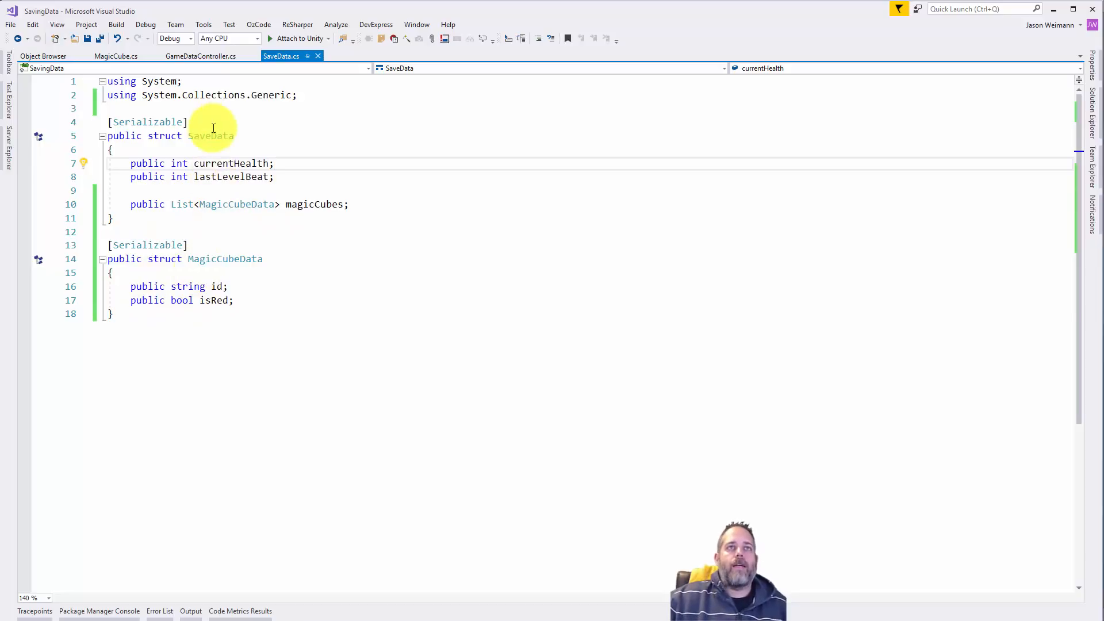
pyautogui.moveTo(240, 176)
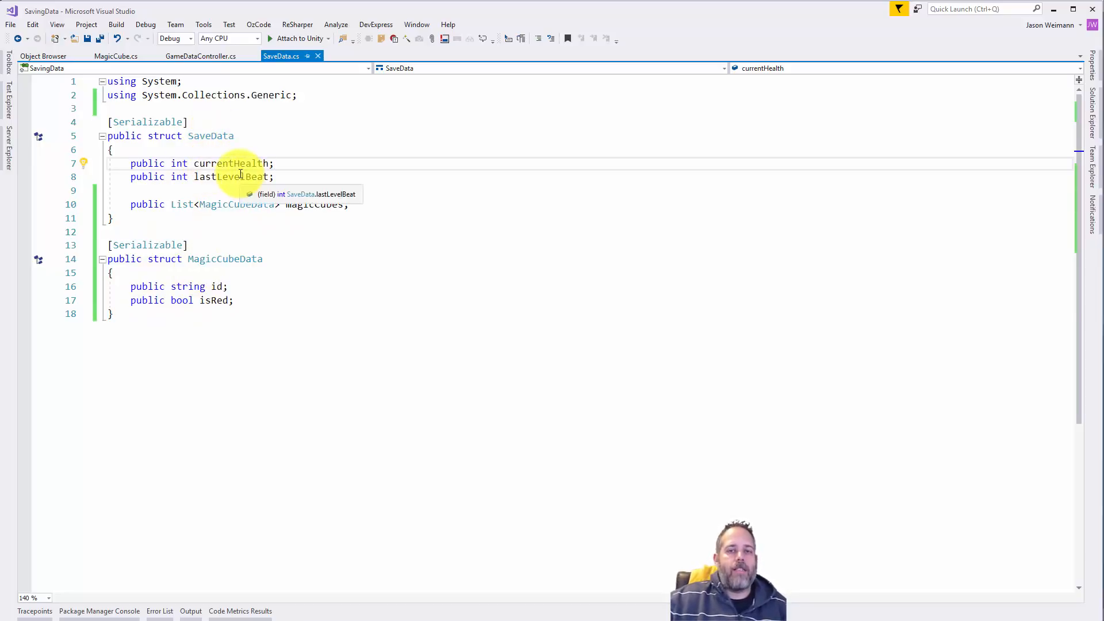
pyautogui.moveTo(210, 198)
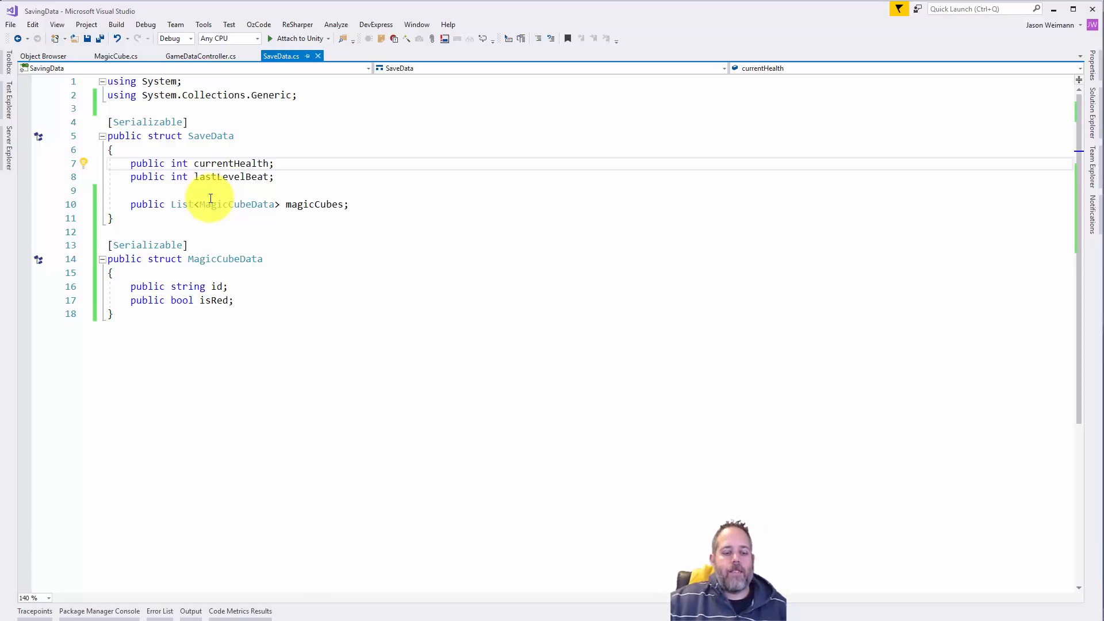
pyautogui.click(275, 163)
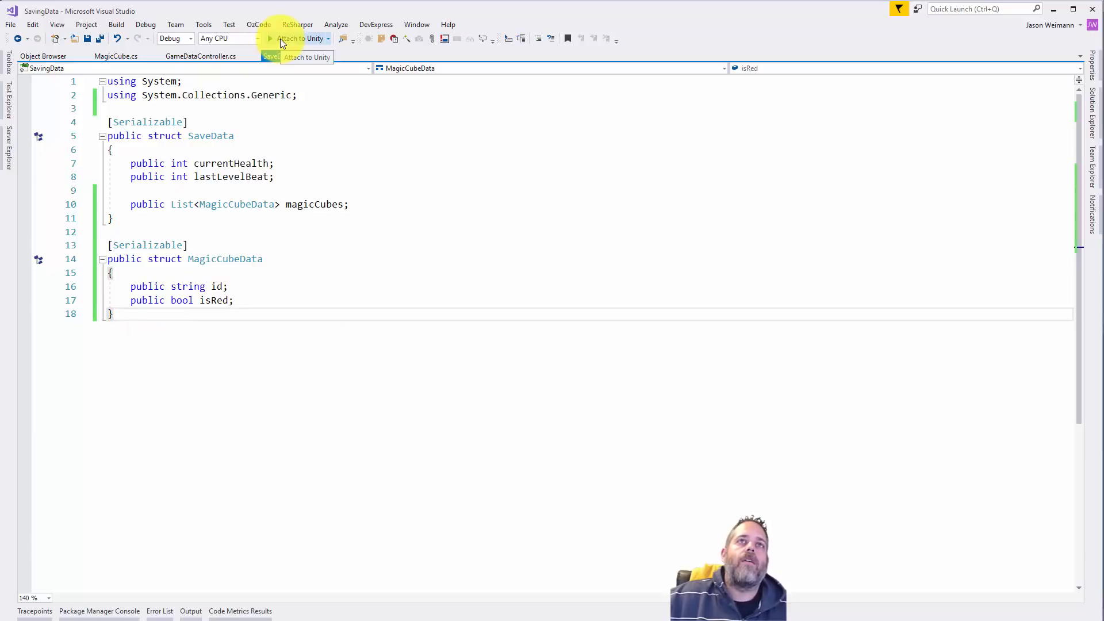
# Attach the debugger to Unity and open GameDataController.cs.
pyautogui.click(280, 38)
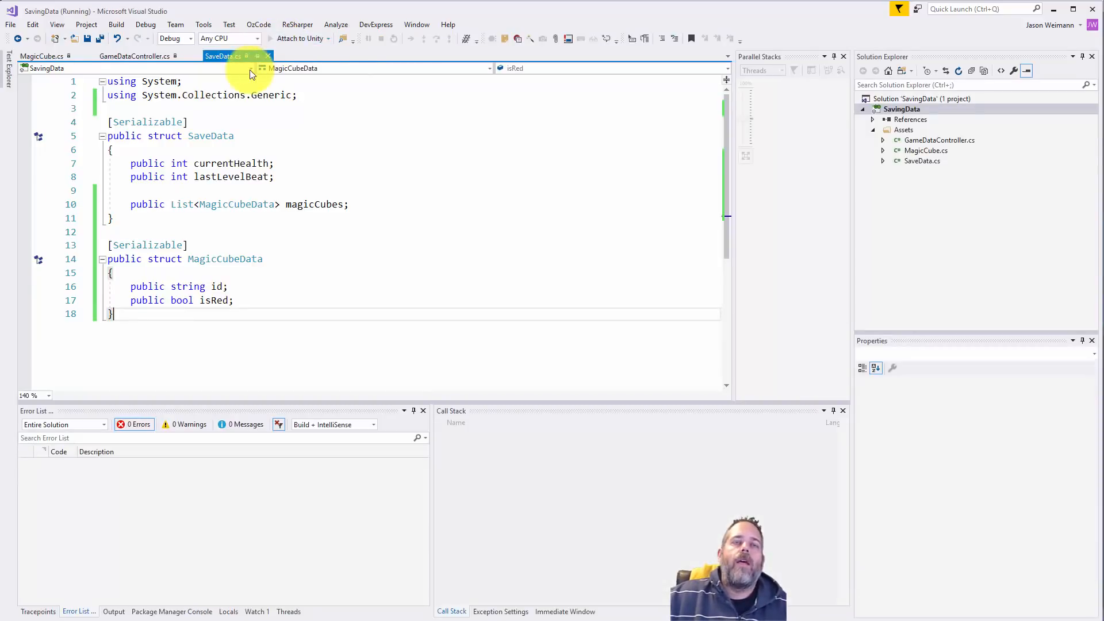
pyautogui.click(130, 56)
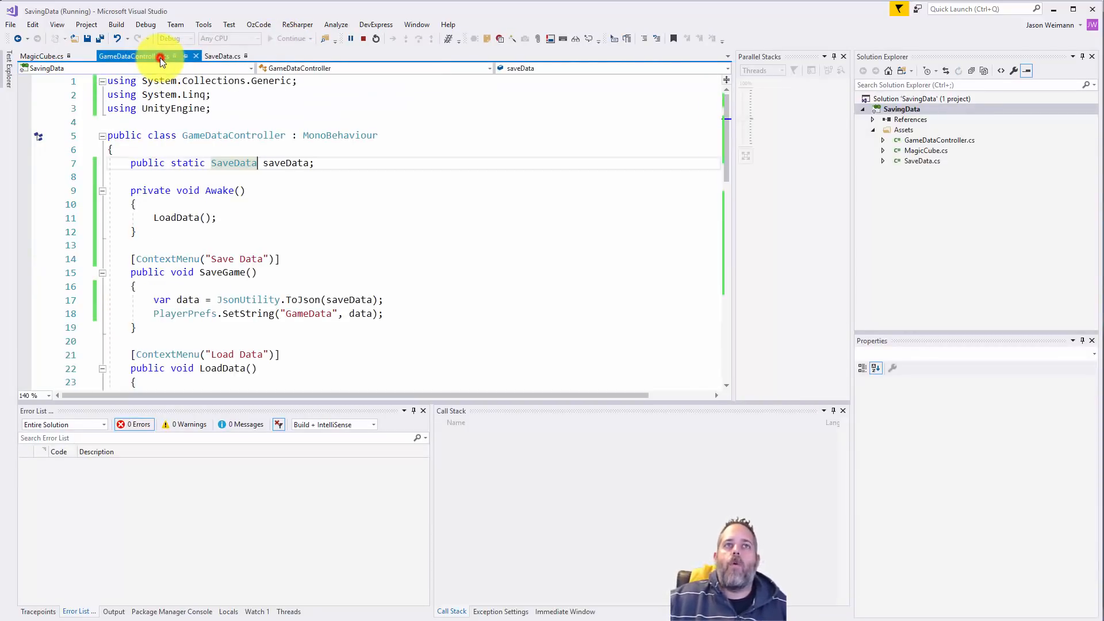
pyautogui.scroll(-3)
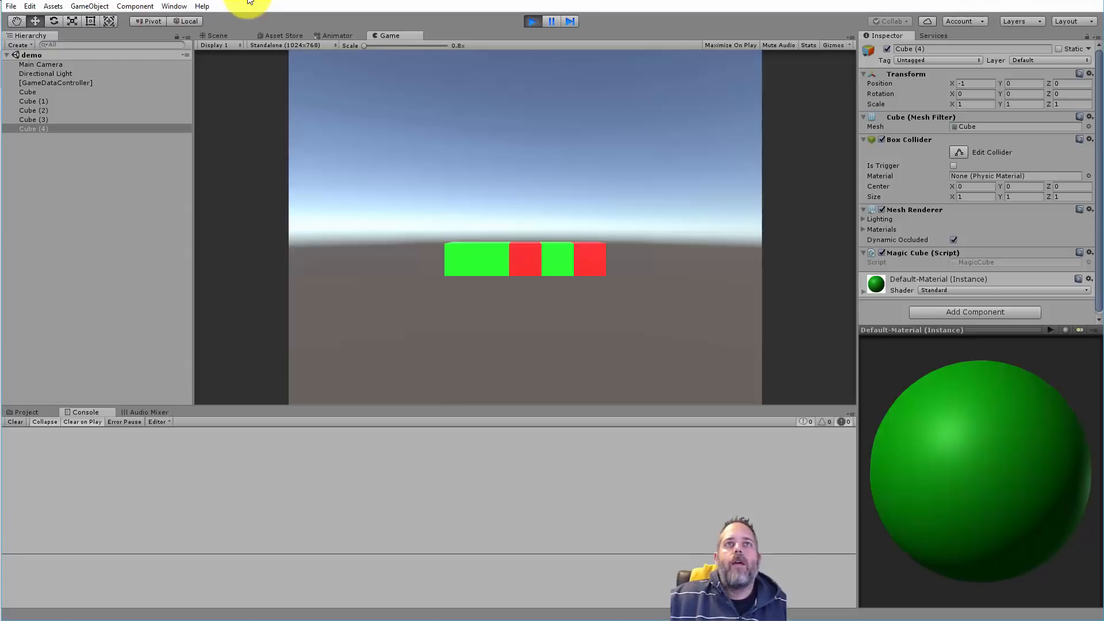
# Restart the game in Unity and expand the loaded saveData at the LoadData breakpoint.
pyautogui.click(532, 21)
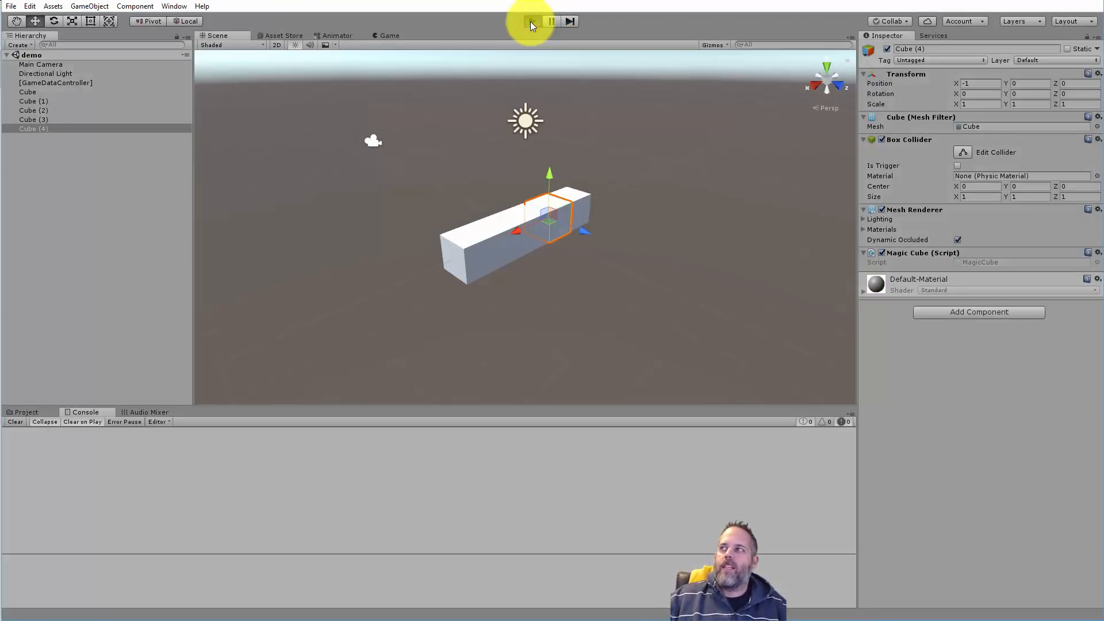
pyautogui.click(532, 21)
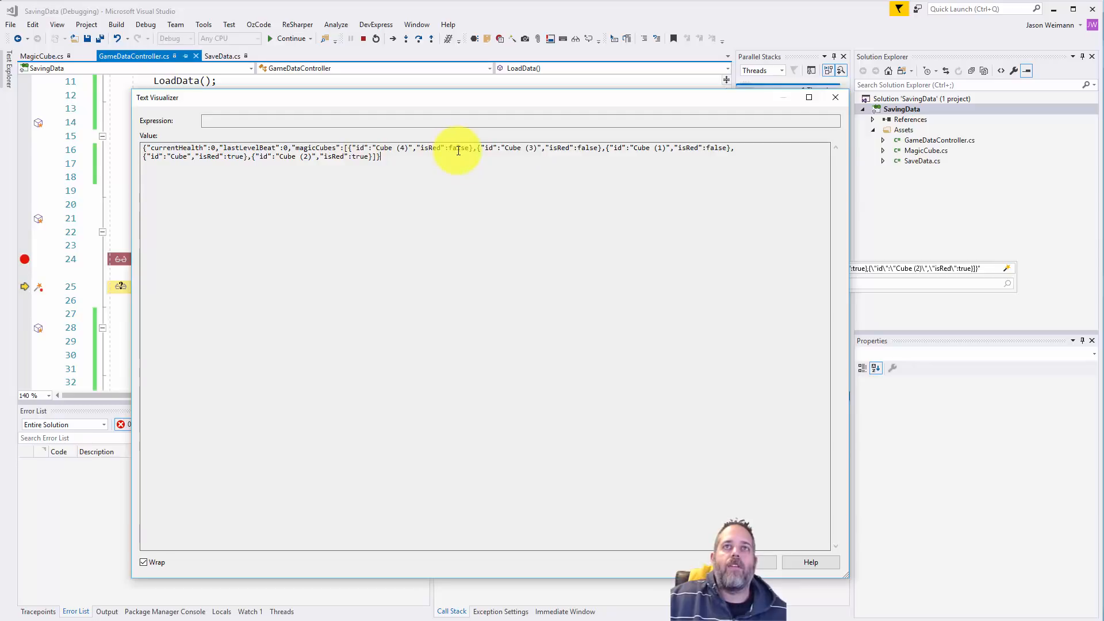
pyautogui.moveTo(759, 468)
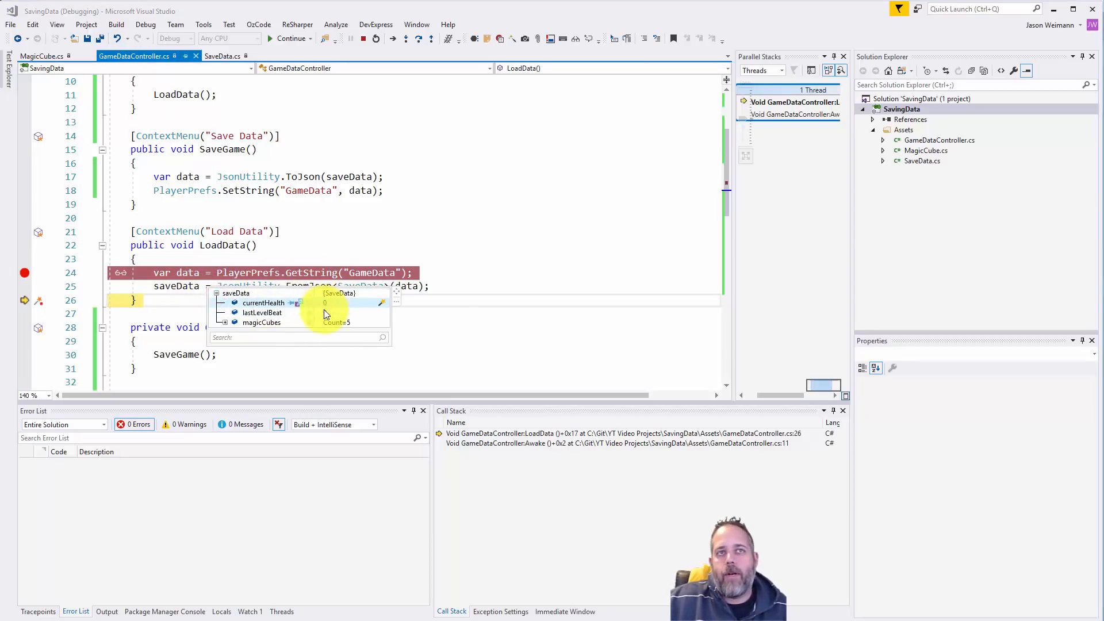
pyautogui.click(224, 323)
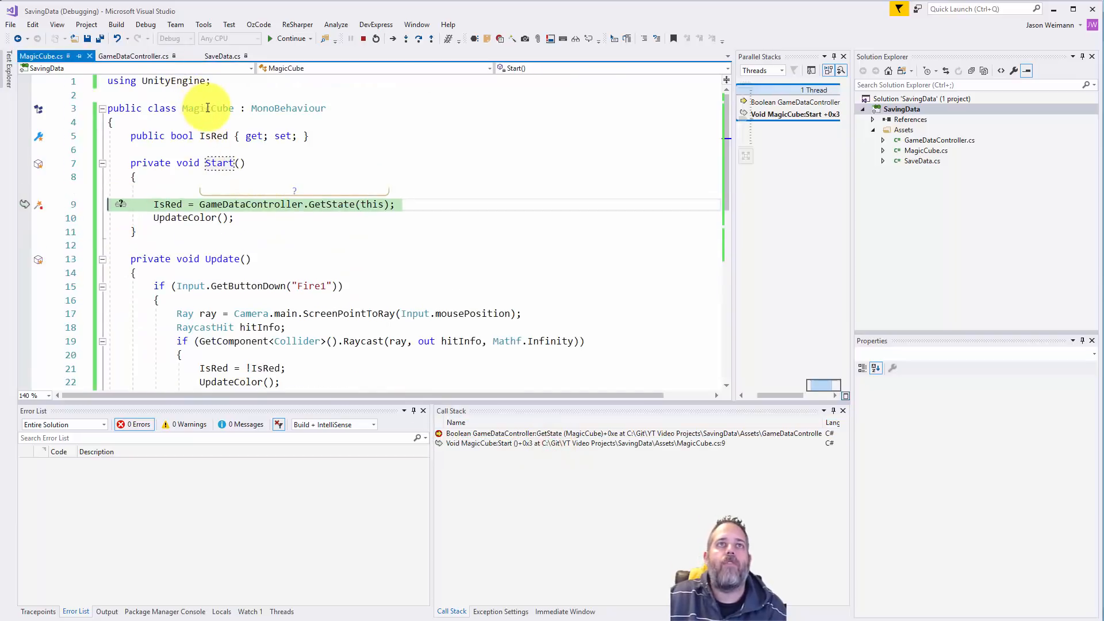
pyautogui.moveTo(257, 208)
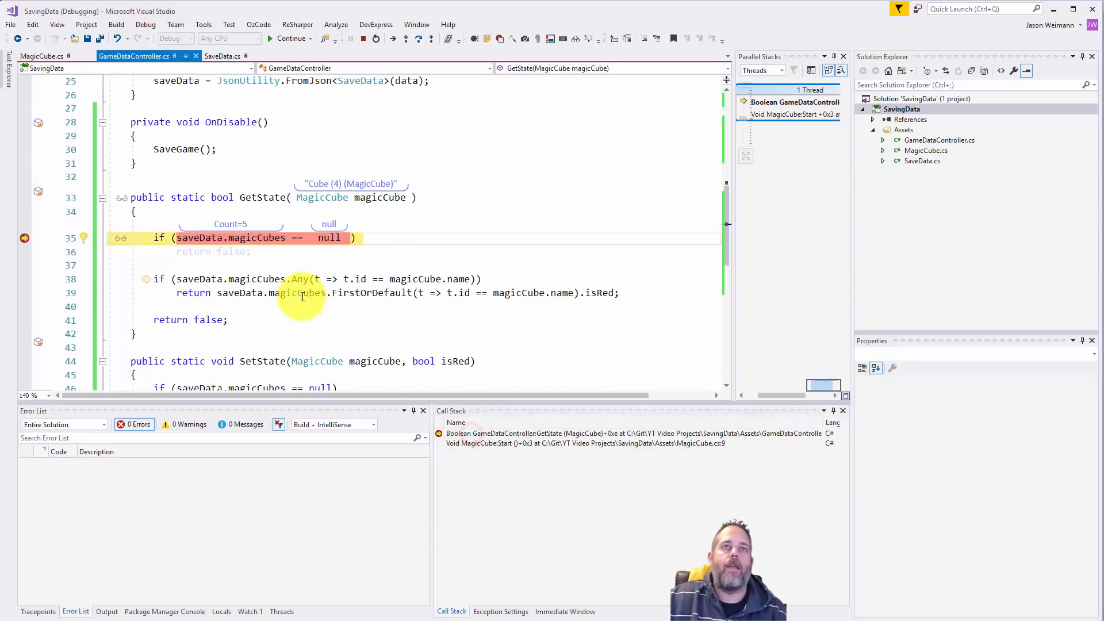
pyautogui.moveTo(259, 238)
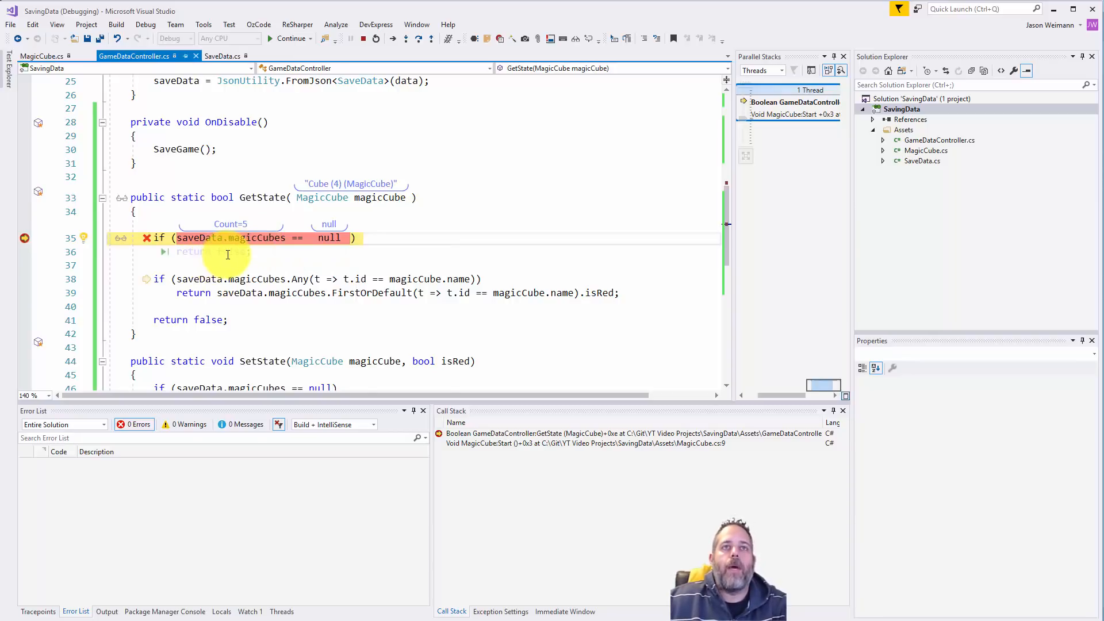
# Step with F10 and F11 through GetState's null check and the cube's Start code.
pyautogui.press('F10')
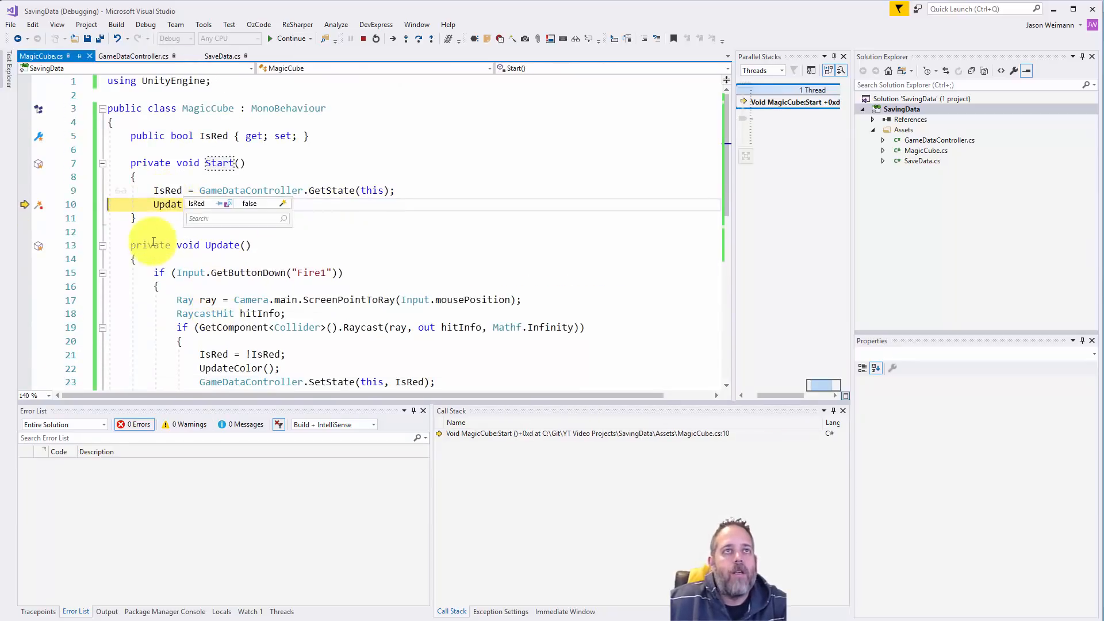
pyautogui.press('F11')
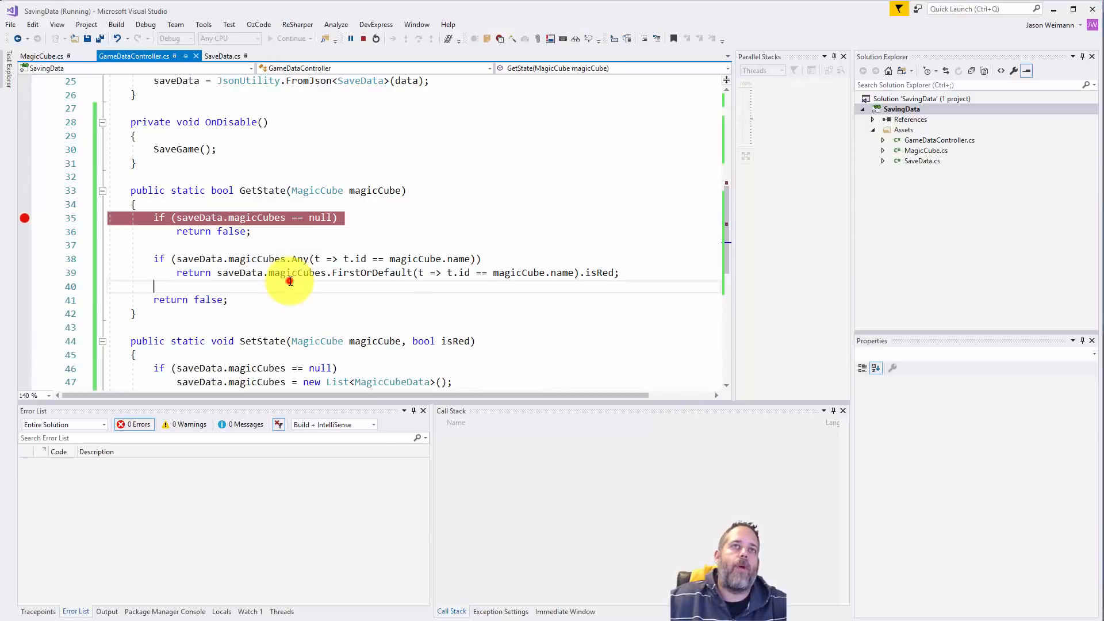
# Select GameDataController in Unity and choose Save Data from its component menu.
pyautogui.click(25, 149)
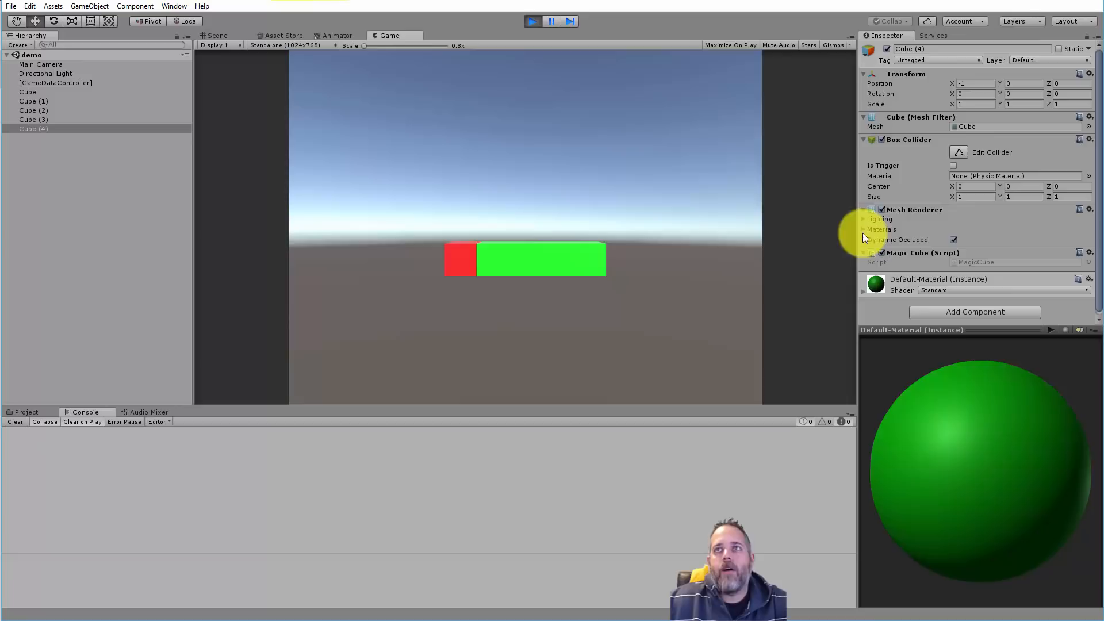
pyautogui.click(56, 82)
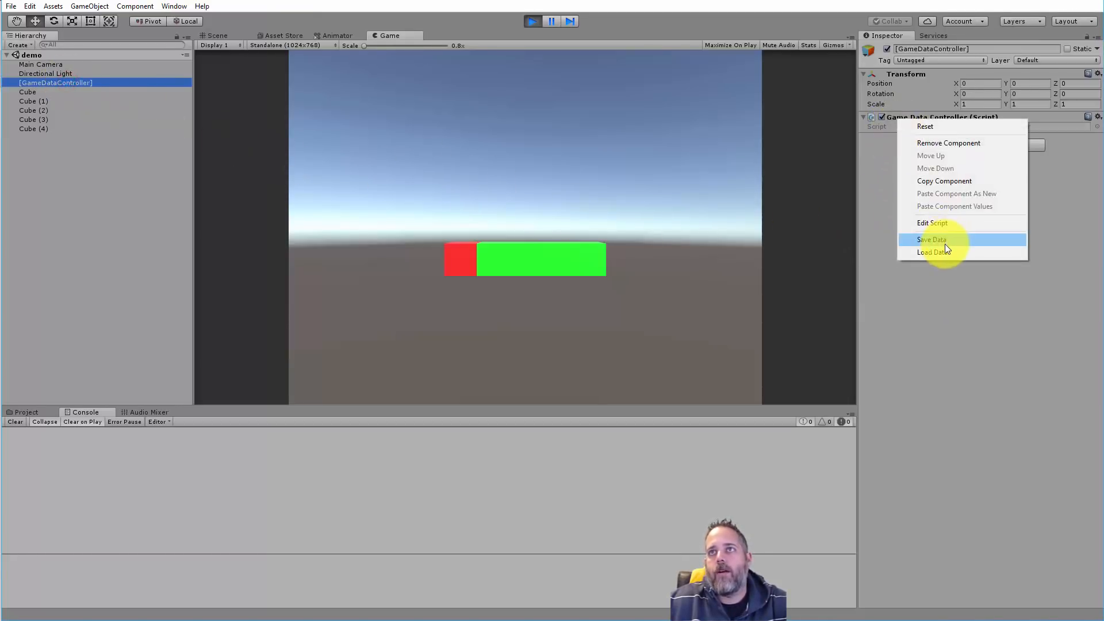
pyautogui.click(931, 239)
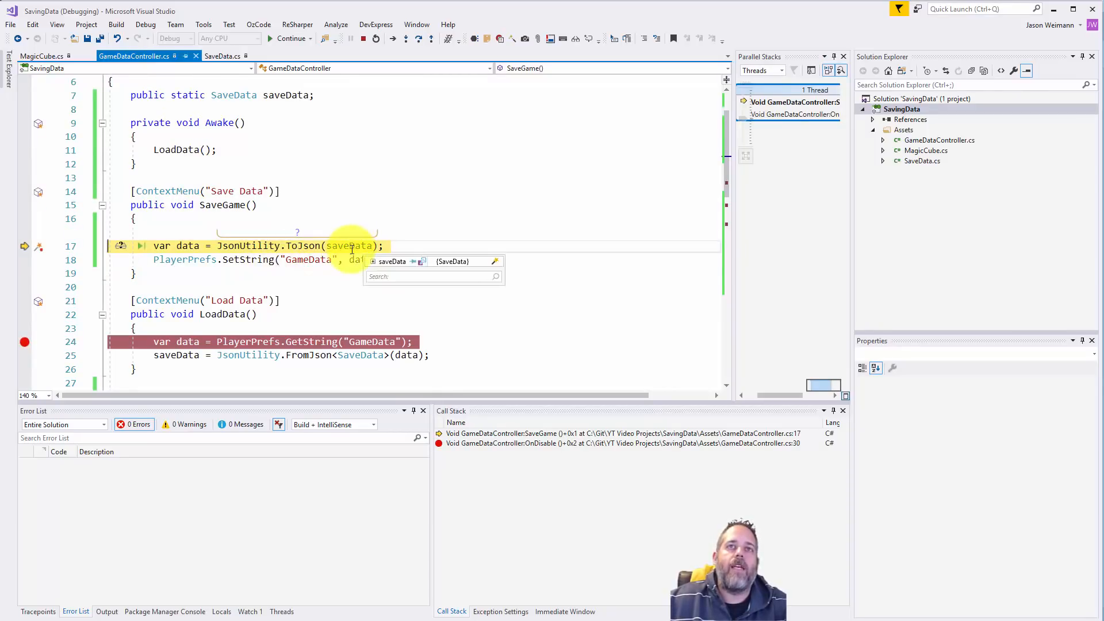
# Hover saveData in SaveGame and expand its fields to see the five magicCubes entries.
pyautogui.click(378, 261)
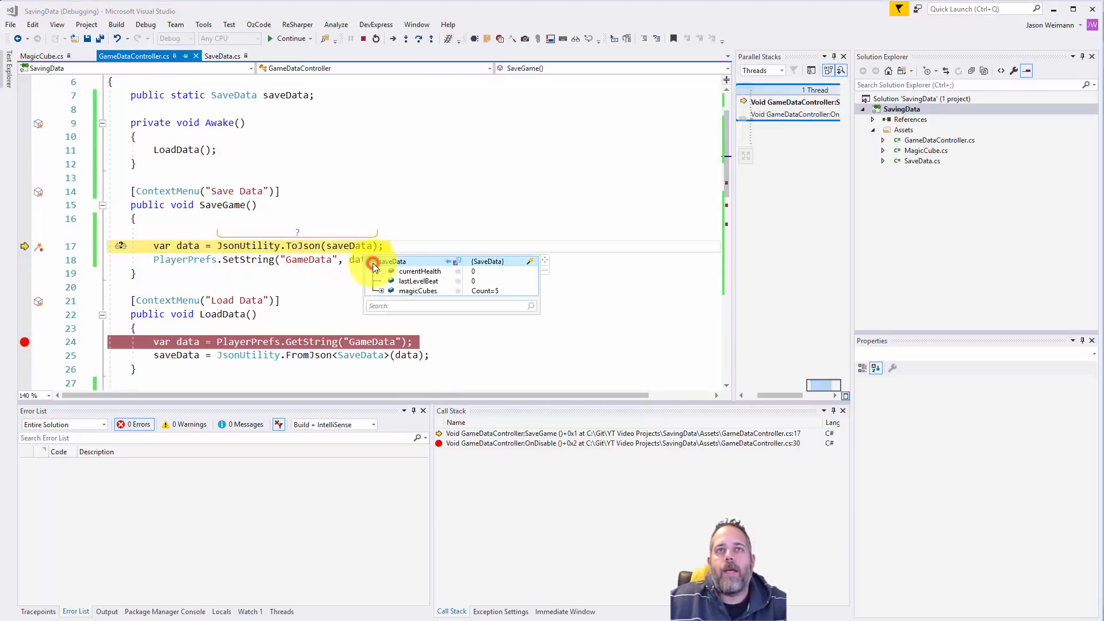
pyautogui.click(380, 291)
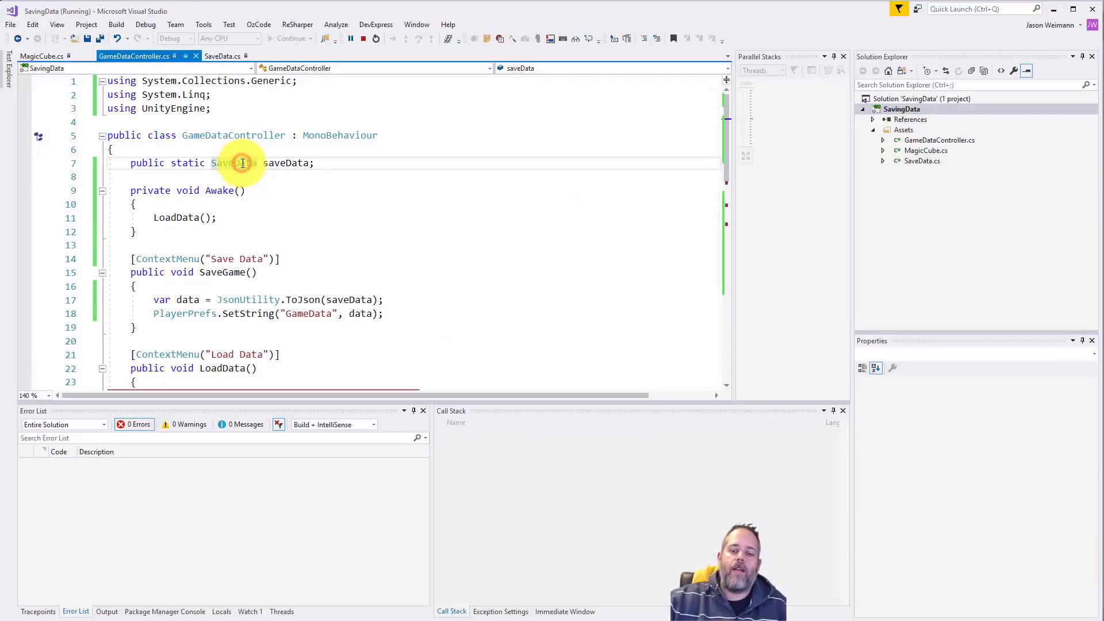
# Review the SaveData and MagicCubeData structs in SaveData.cs, then switch to MagicCube.cs.
pyautogui.click(223, 56)
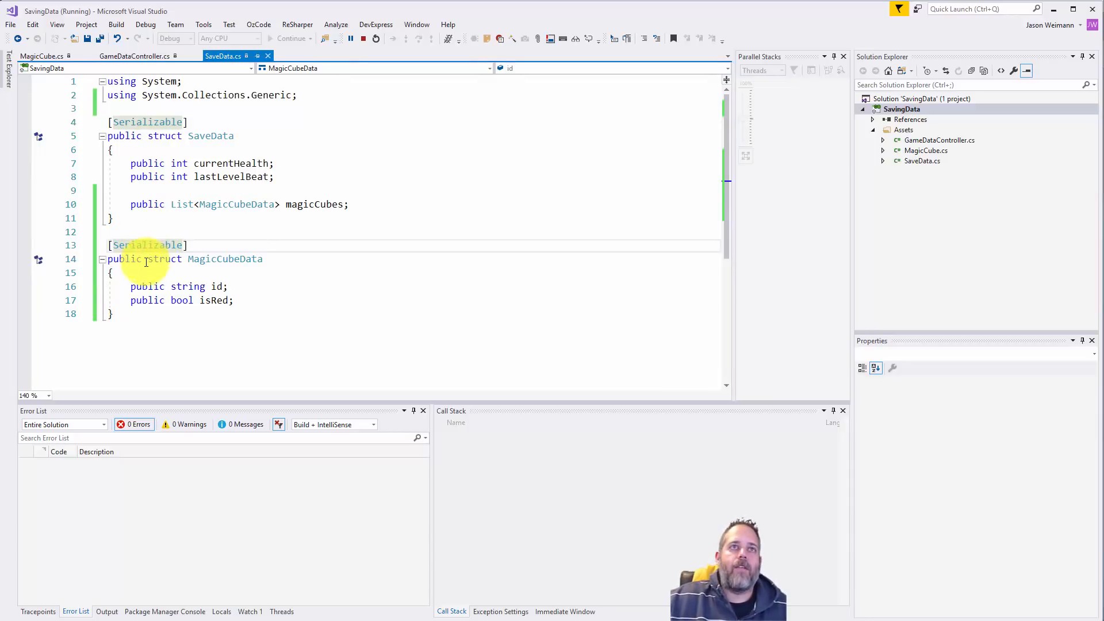
pyautogui.moveTo(238, 204)
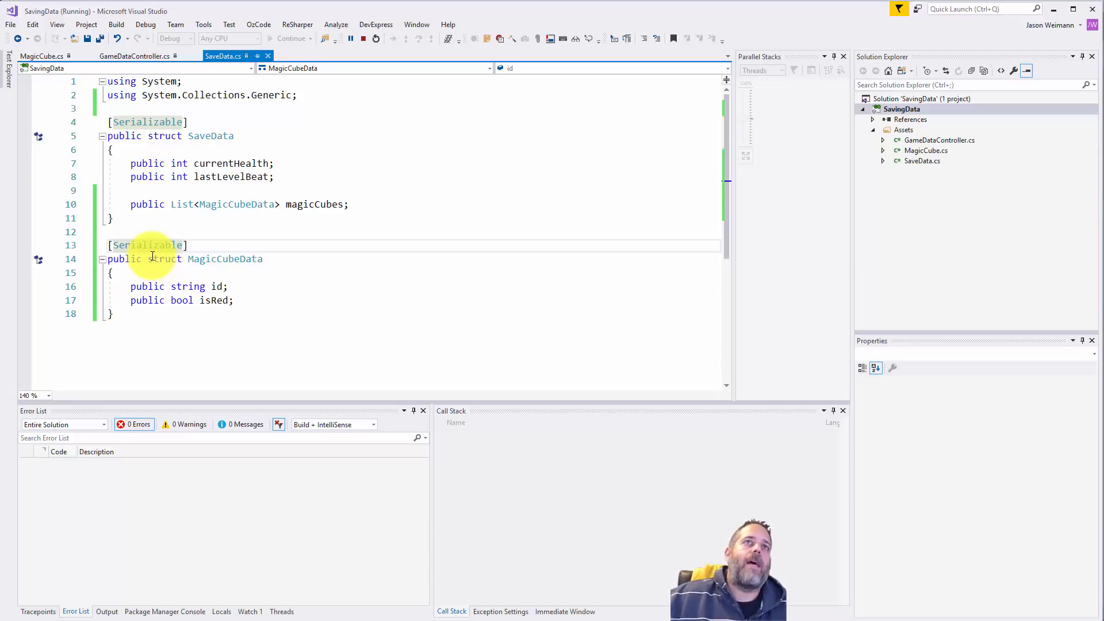
pyautogui.click(39, 57)
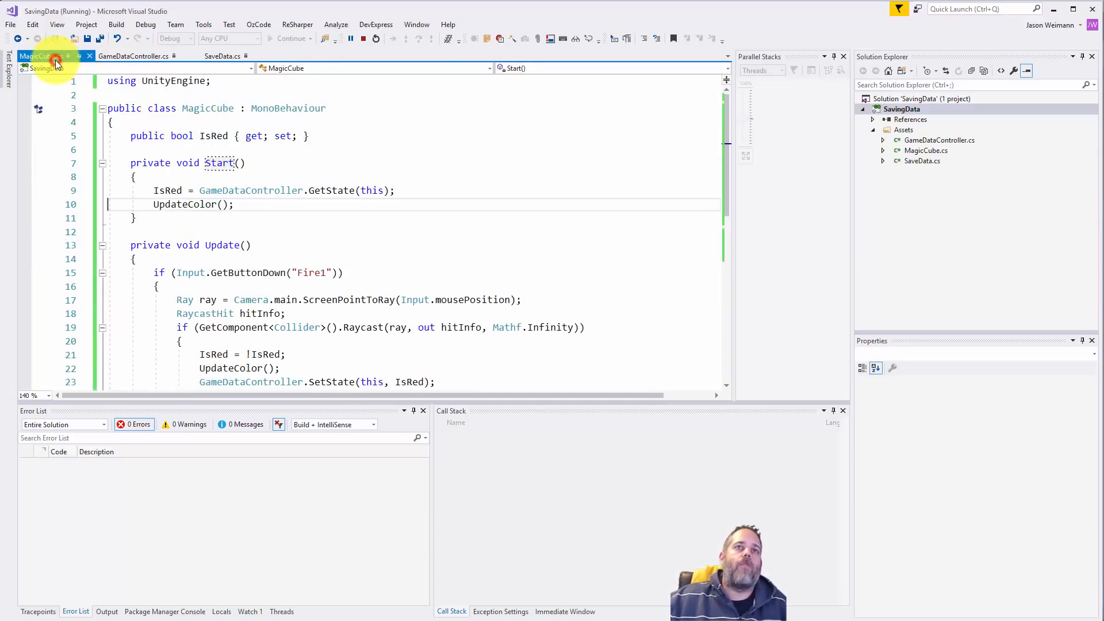